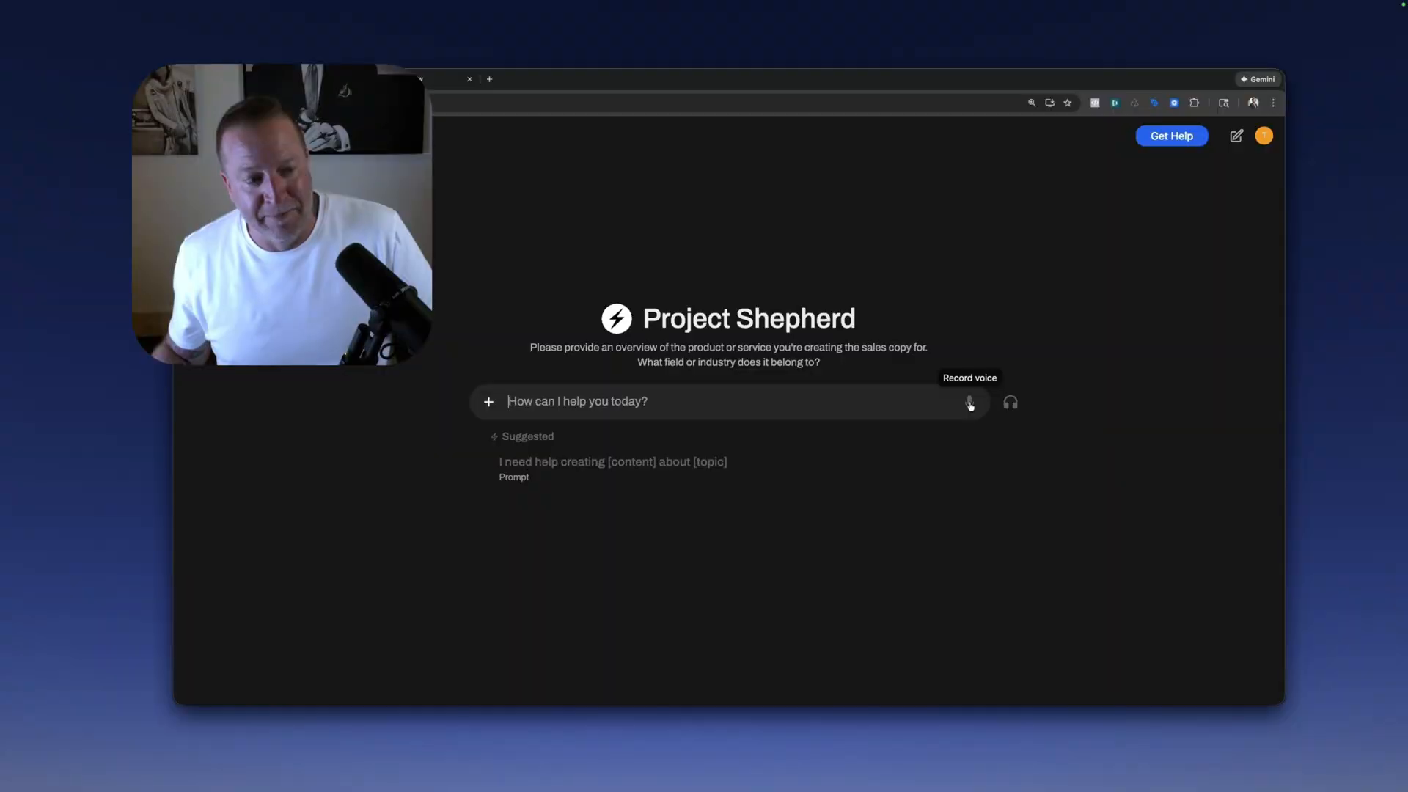
Dictate a spoken overview of the Convert 2.0 book and transcribe it into the prompt box.
click(969, 401)
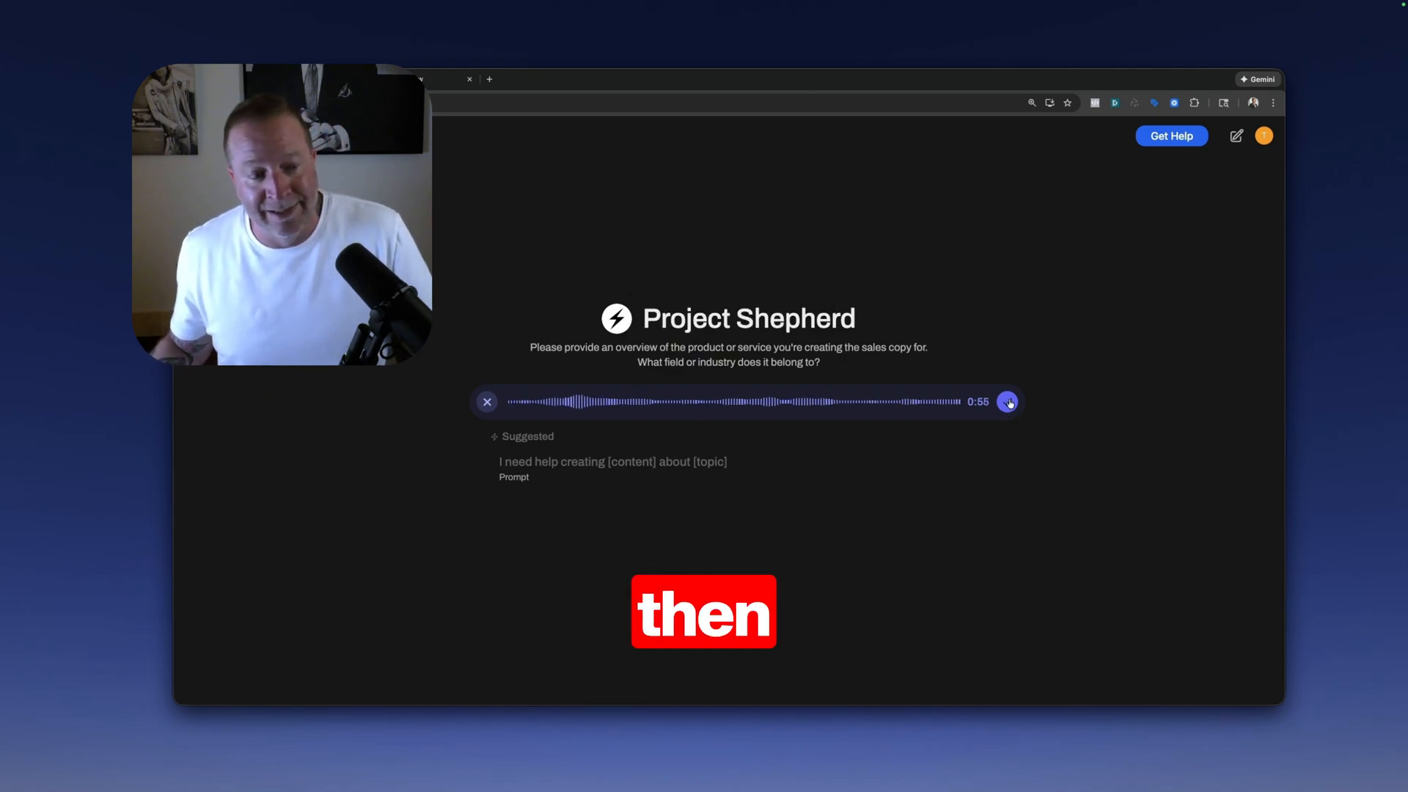
click(1008, 401)
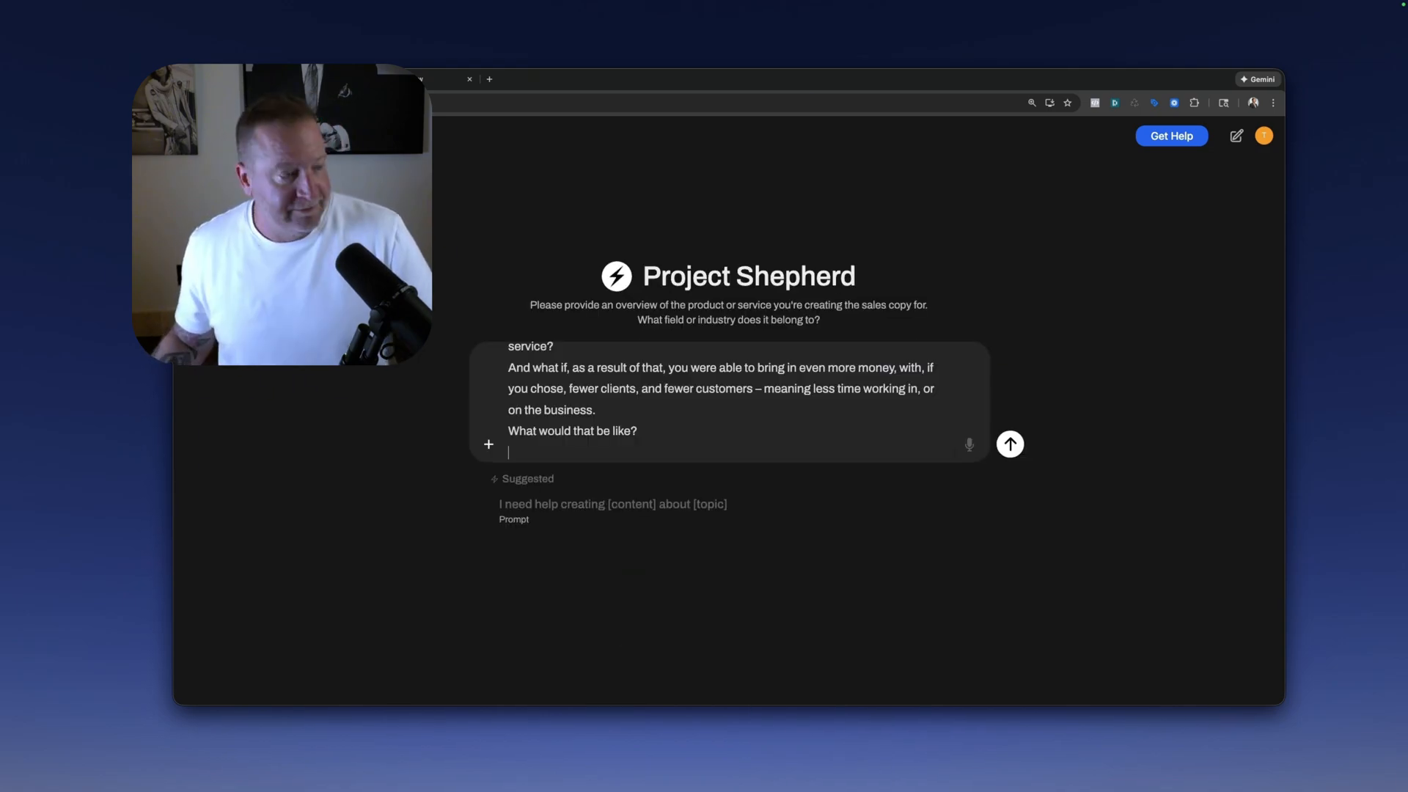
Send the overview, dictate the ideal-reader answer, and review the book's key ideas and proof.
click(1009, 444)
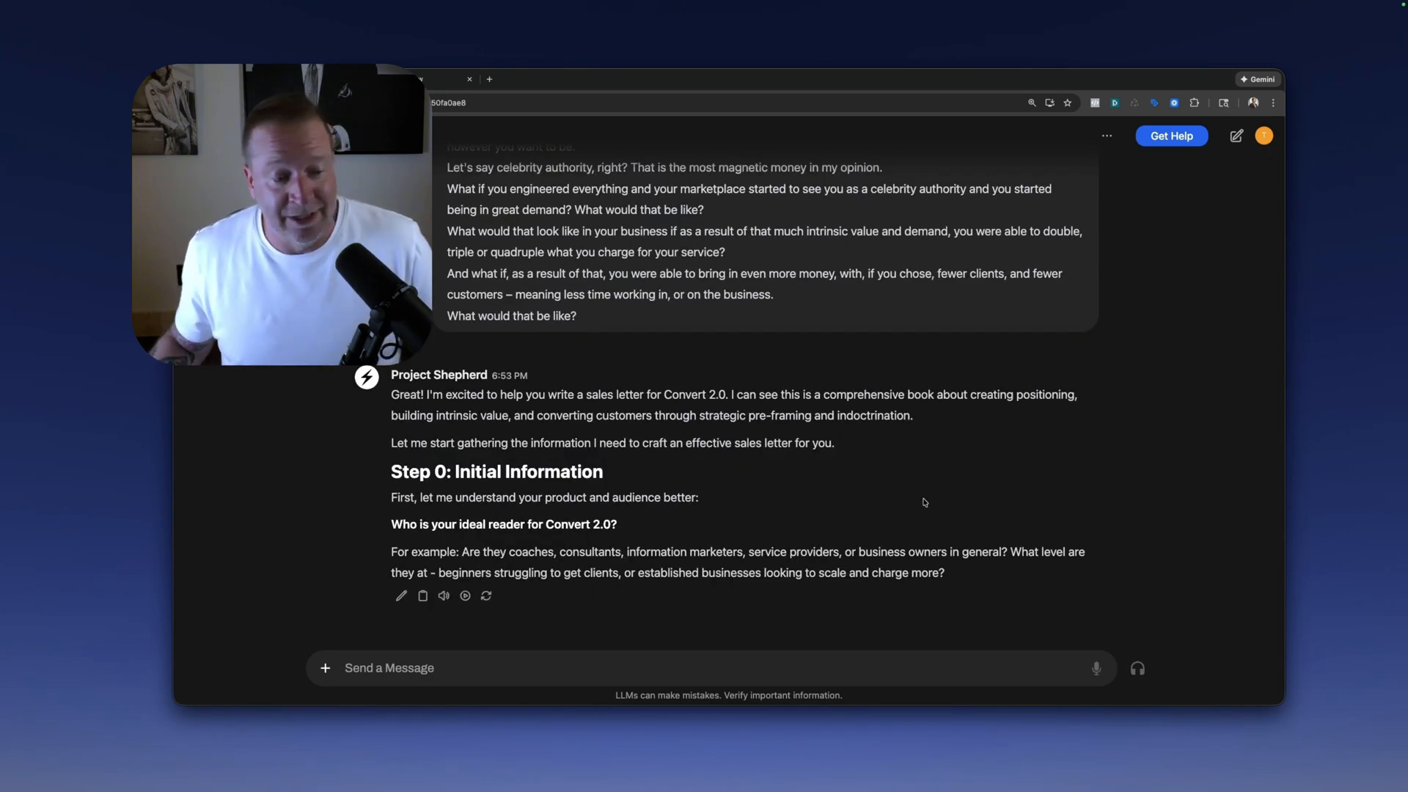
mouse_move(1095, 667)
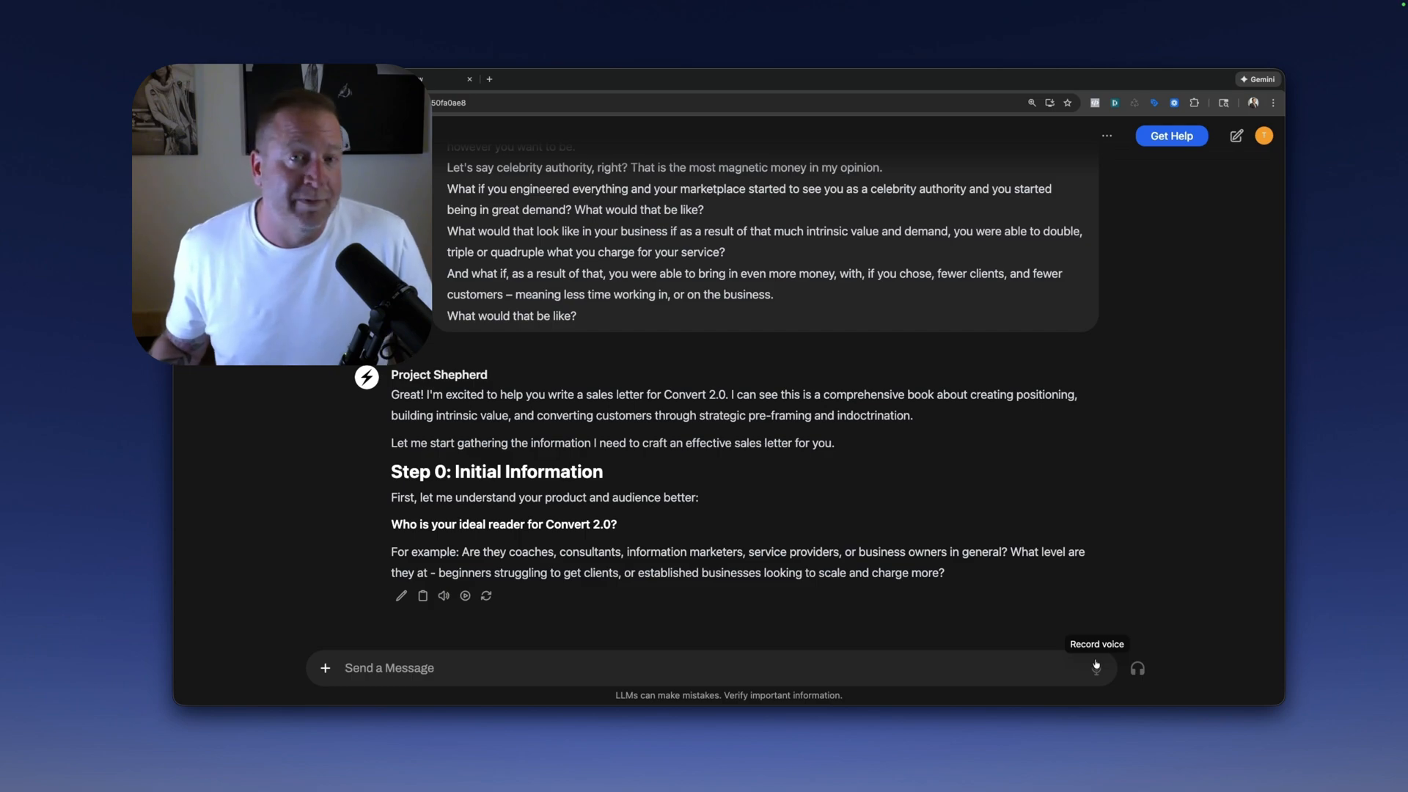
click(1096, 668)
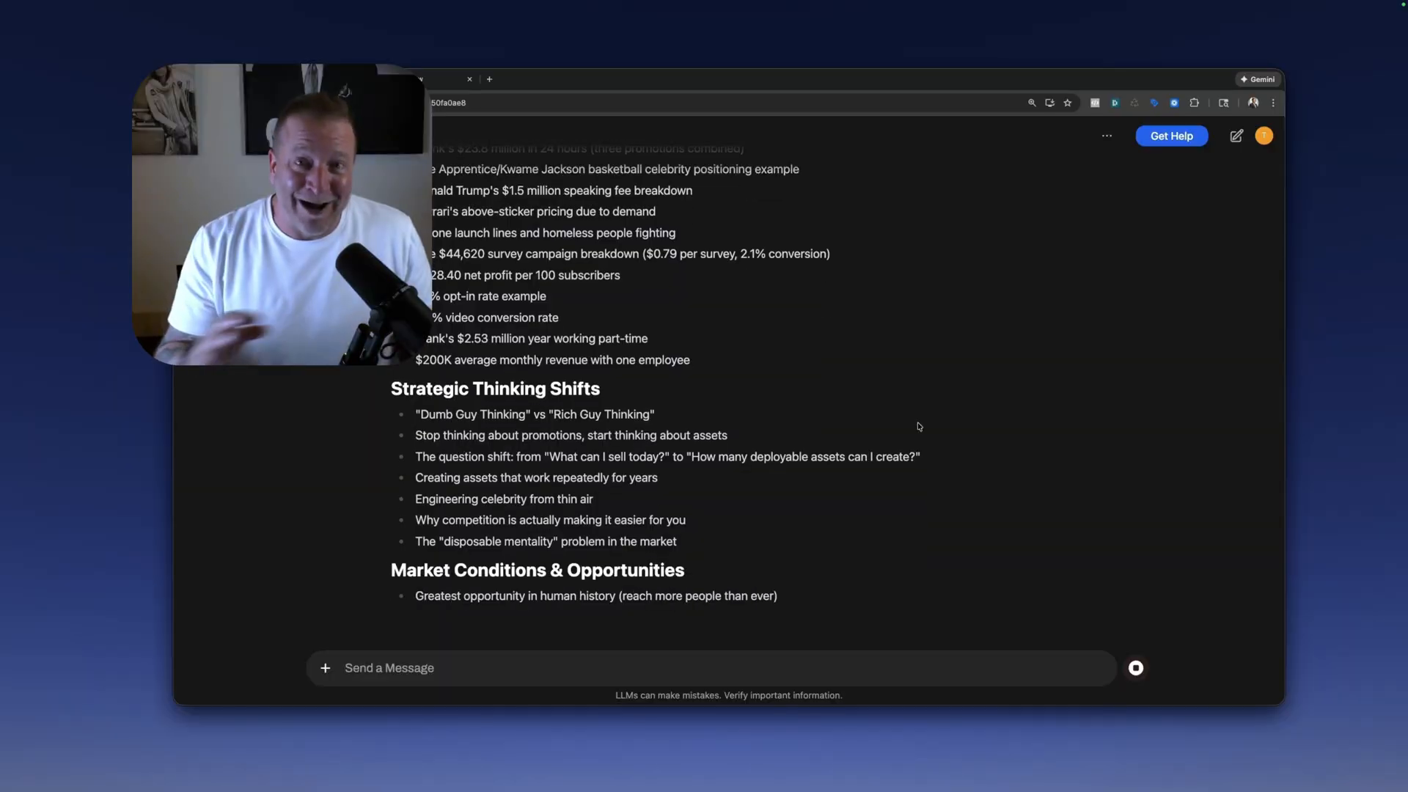
scroll(down, 3)
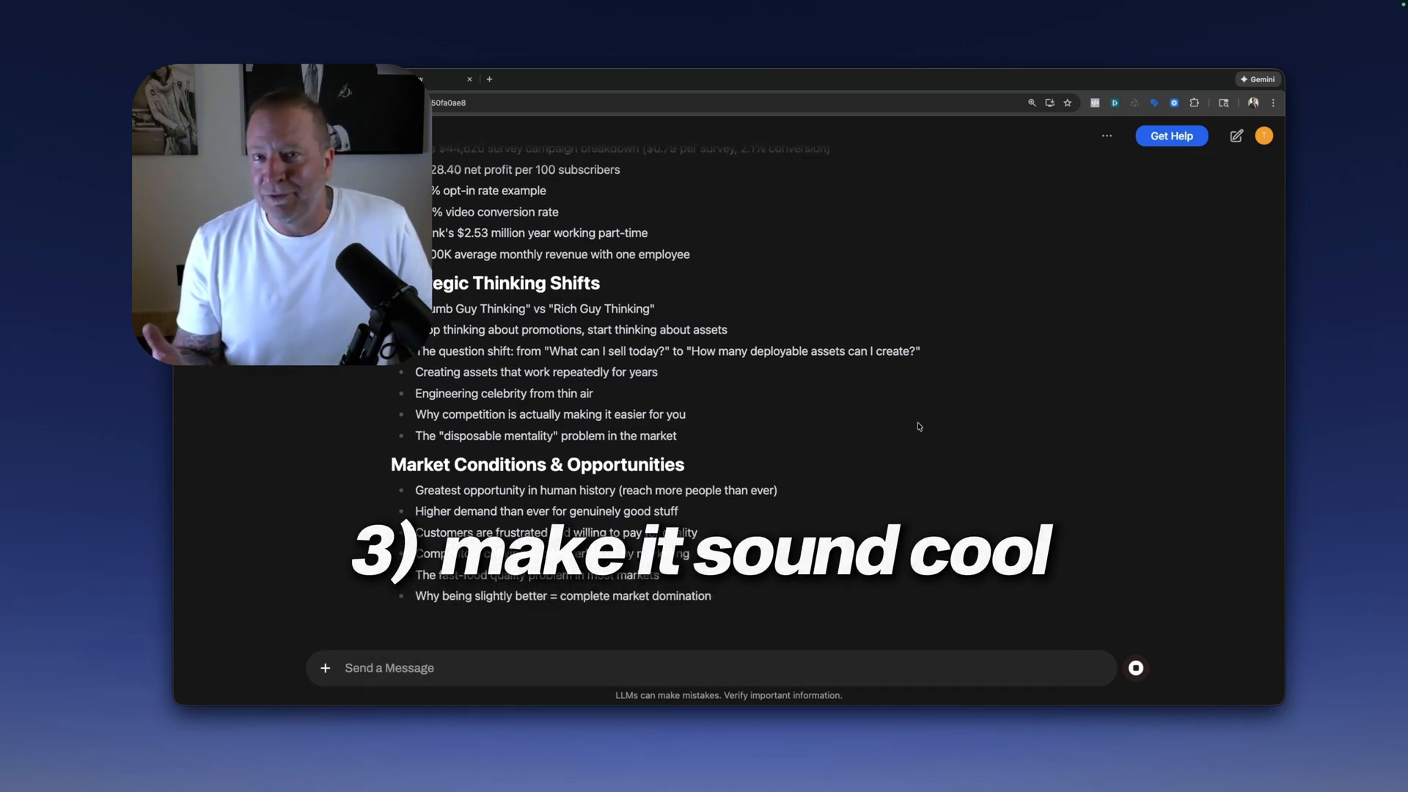
scroll(down, 3)
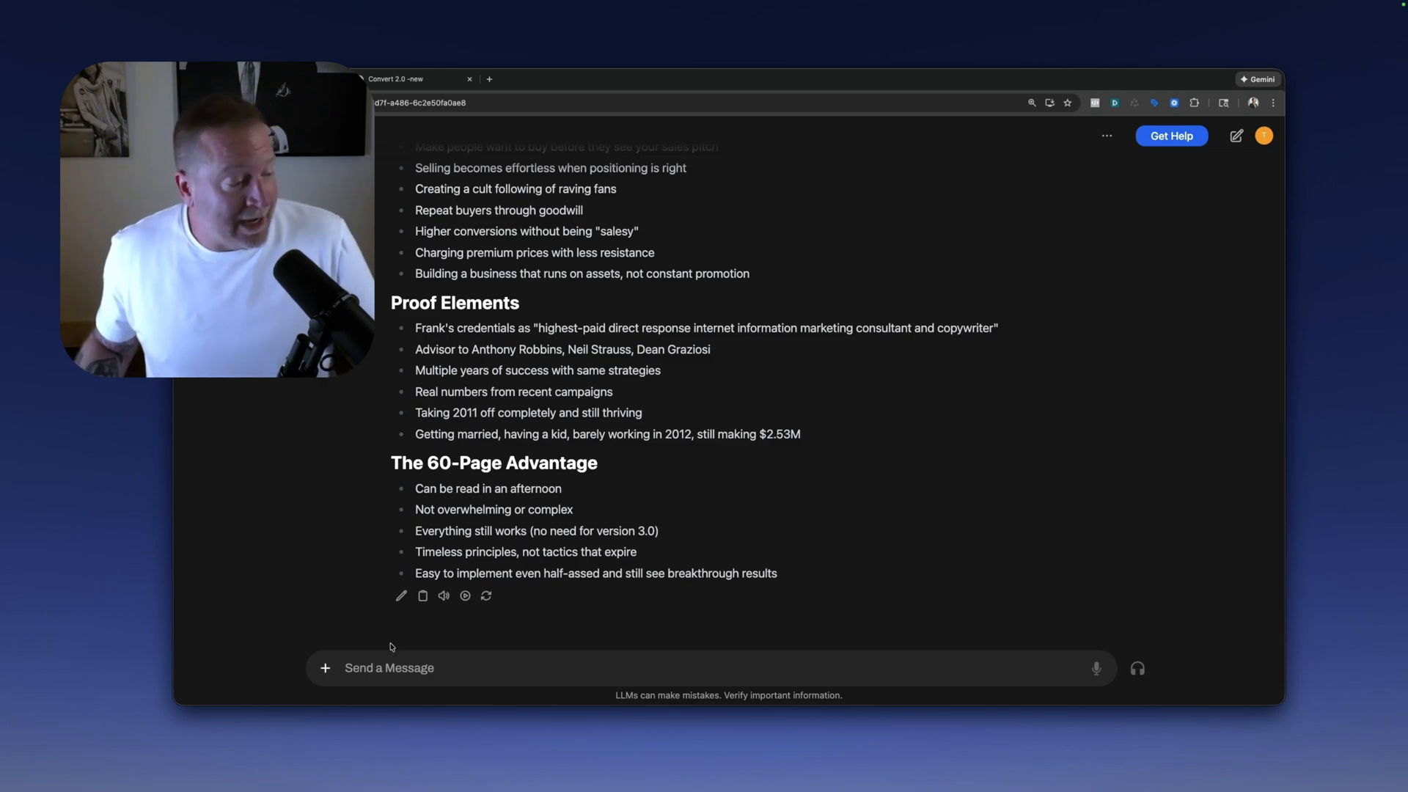
mouse_move(1097, 669)
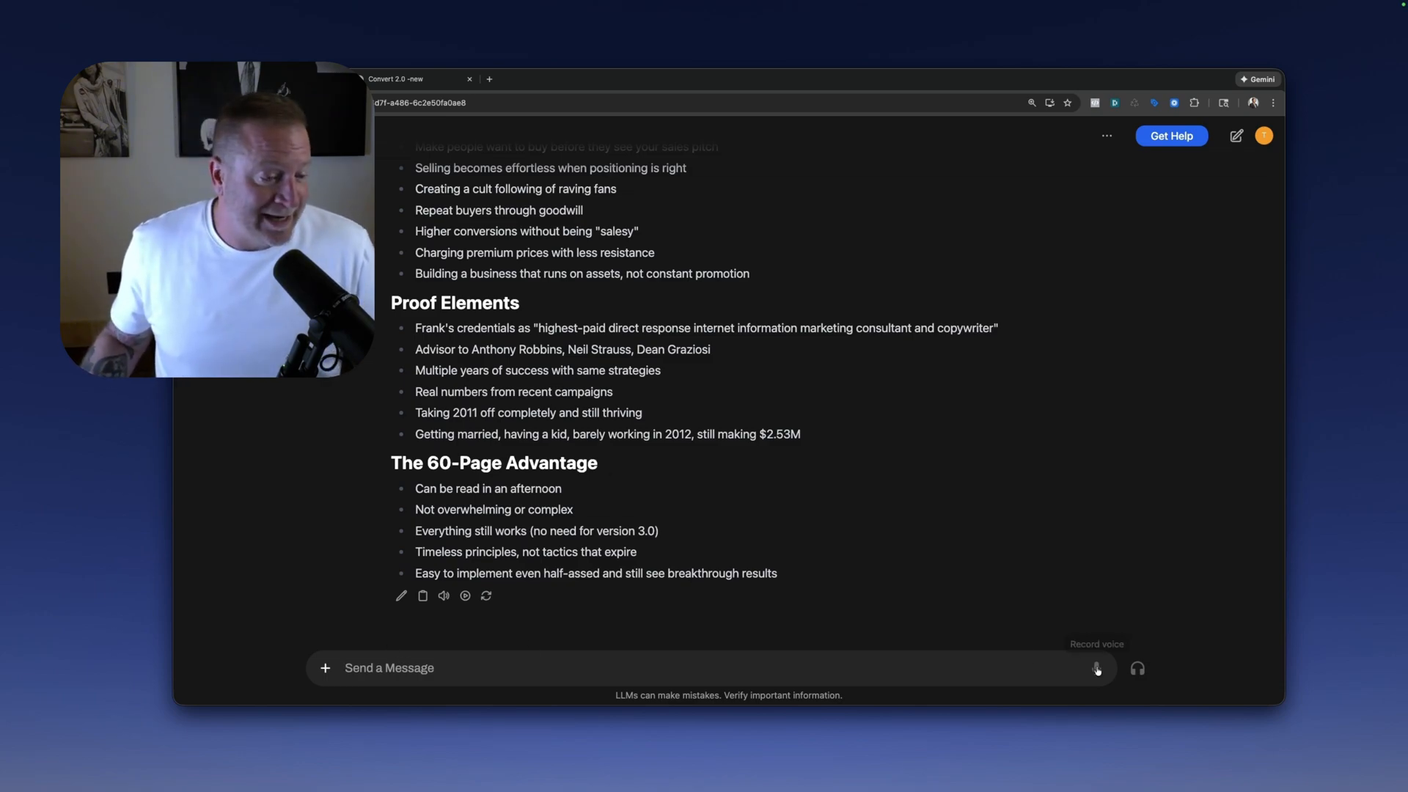
Dictate a request for only a sales letter outline and review it from Opening/Hook to Close/CTA.
click(1097, 668)
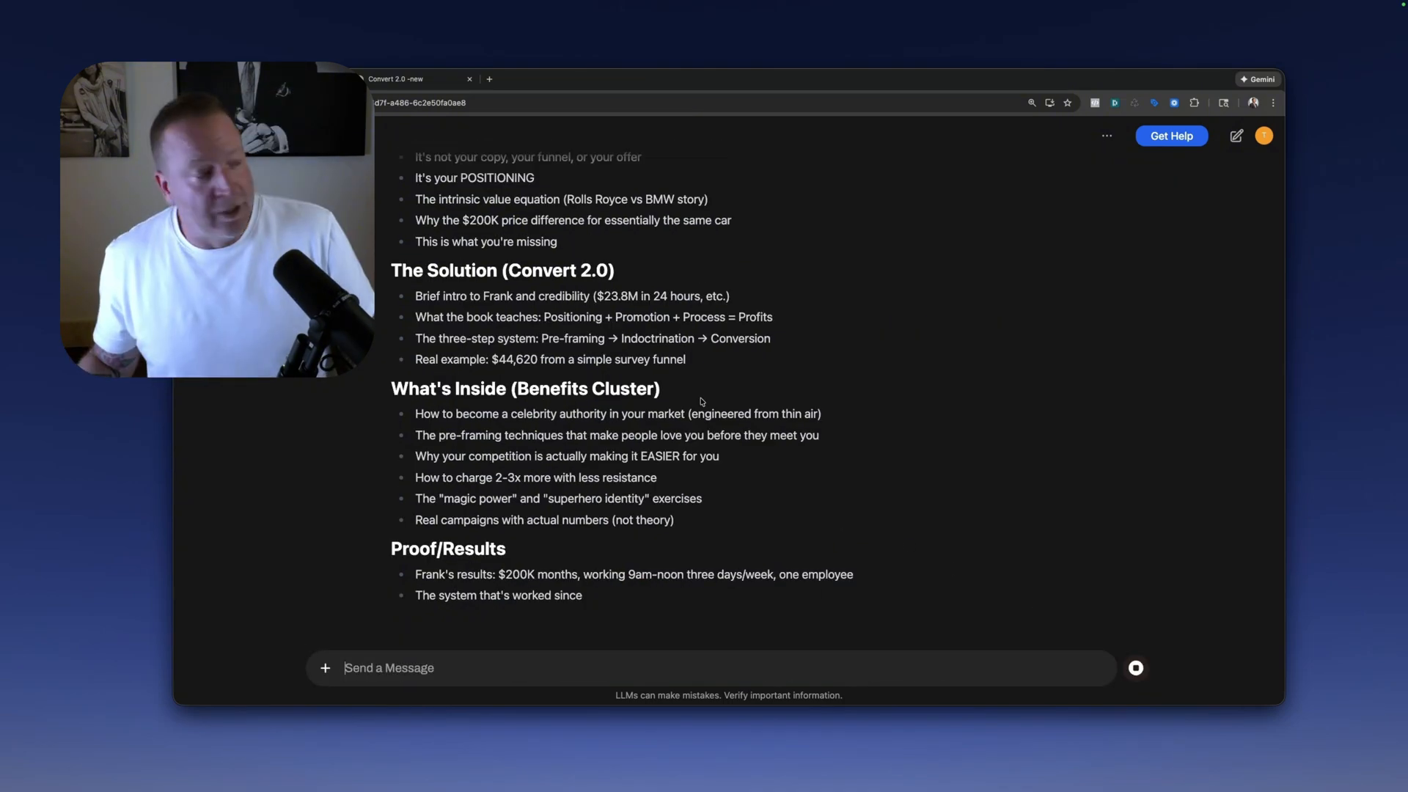
scroll(down, 3)
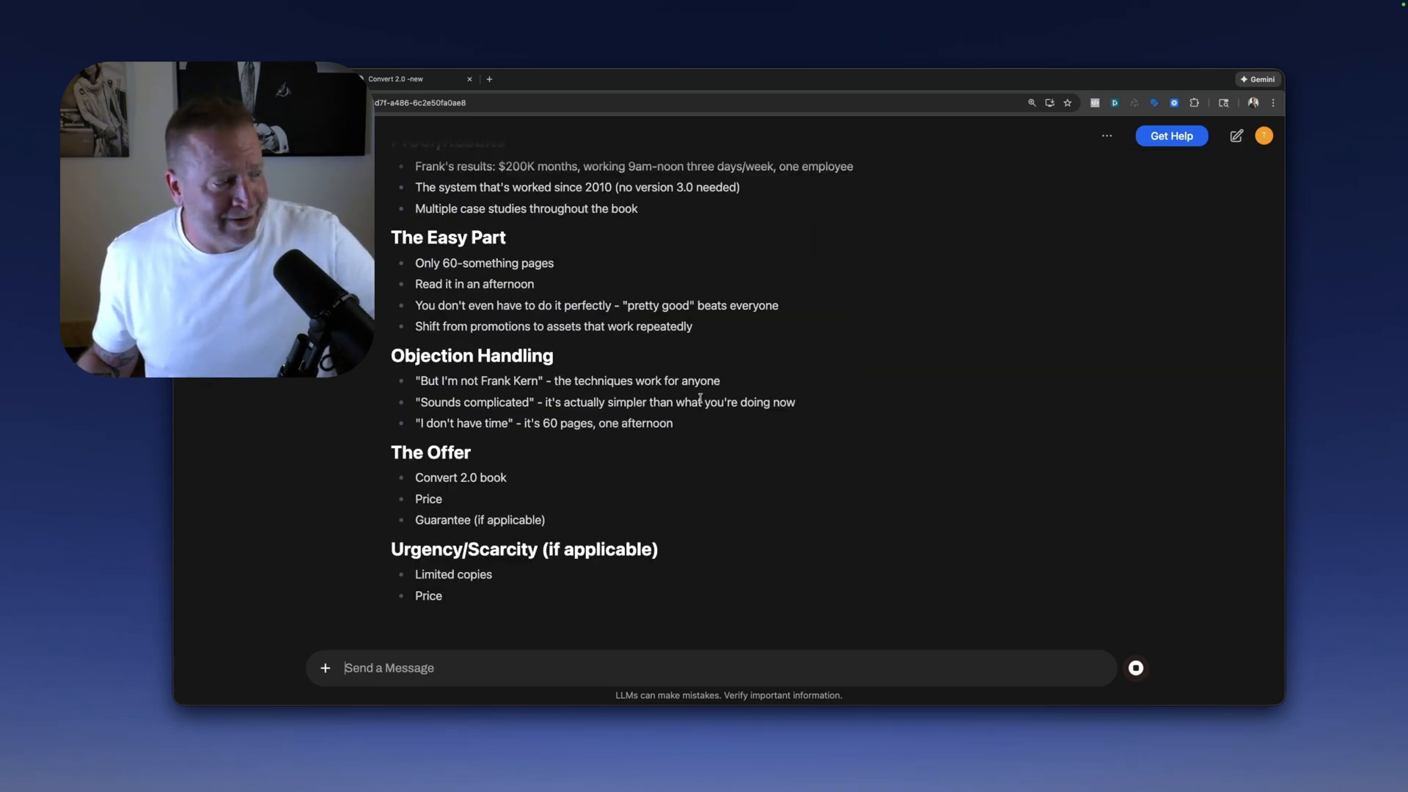
scroll(down, 3)
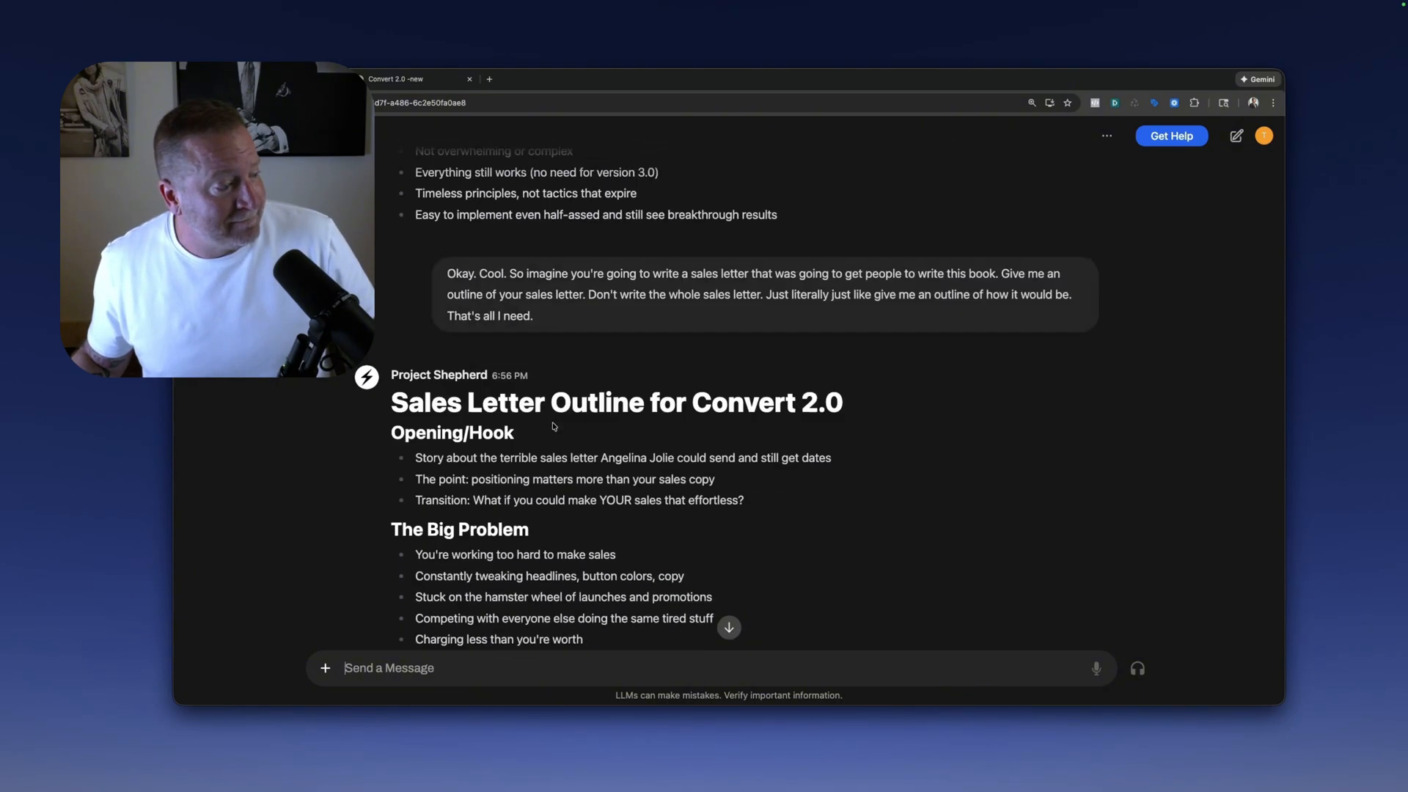
scroll(down, 3)
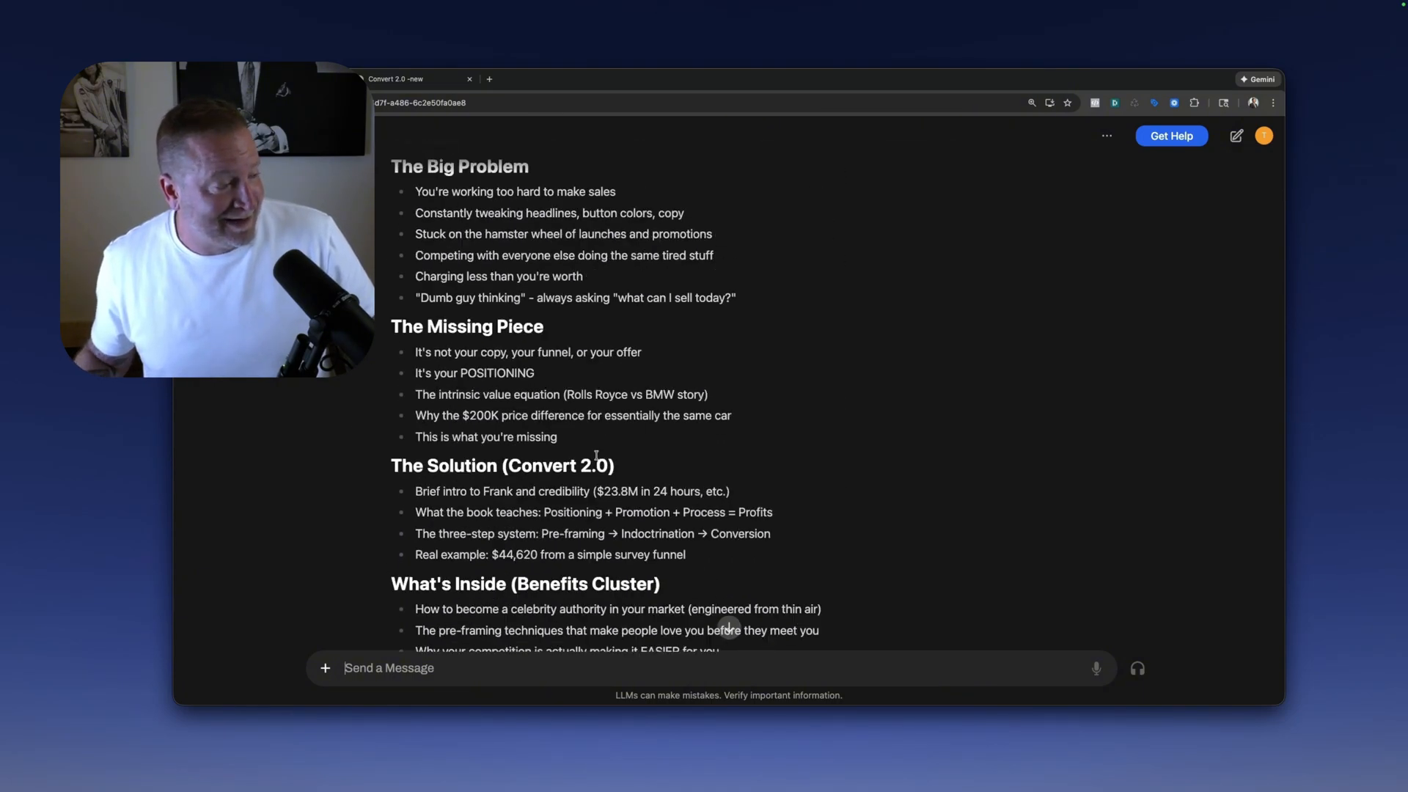
scroll(down, 3)
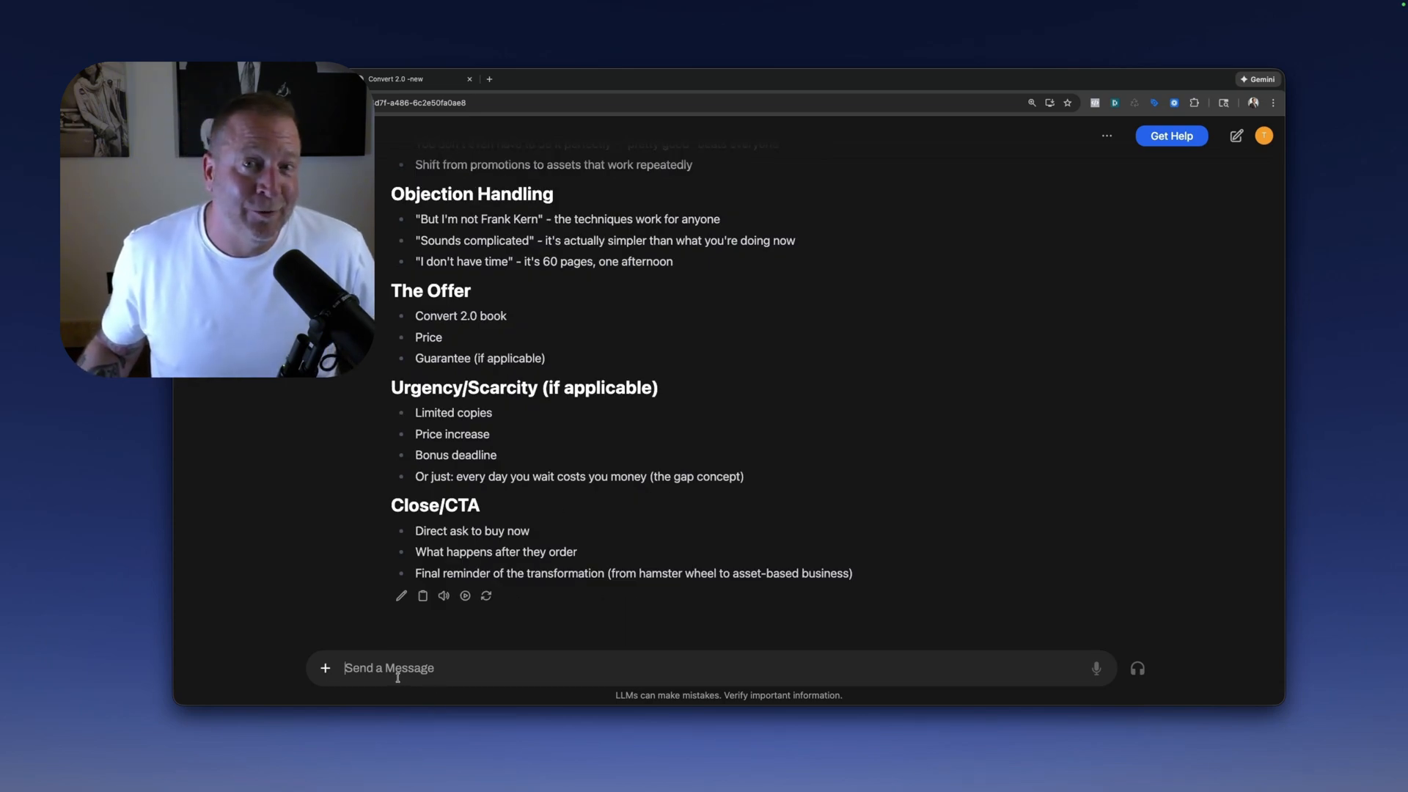
Review the draft message, then start an empty chat beside a new untitled Google Doc.
click(1095, 667)
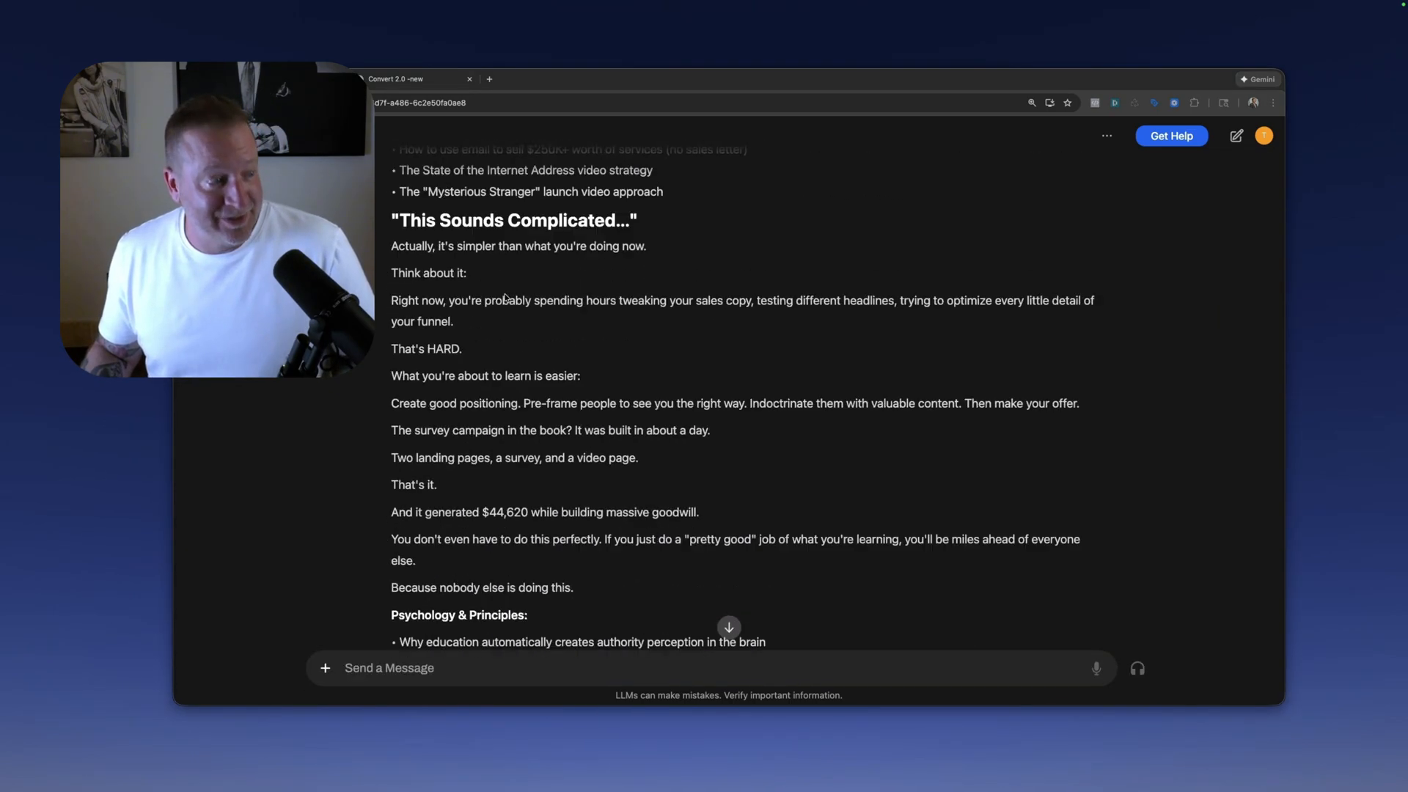
scroll(down, 3)
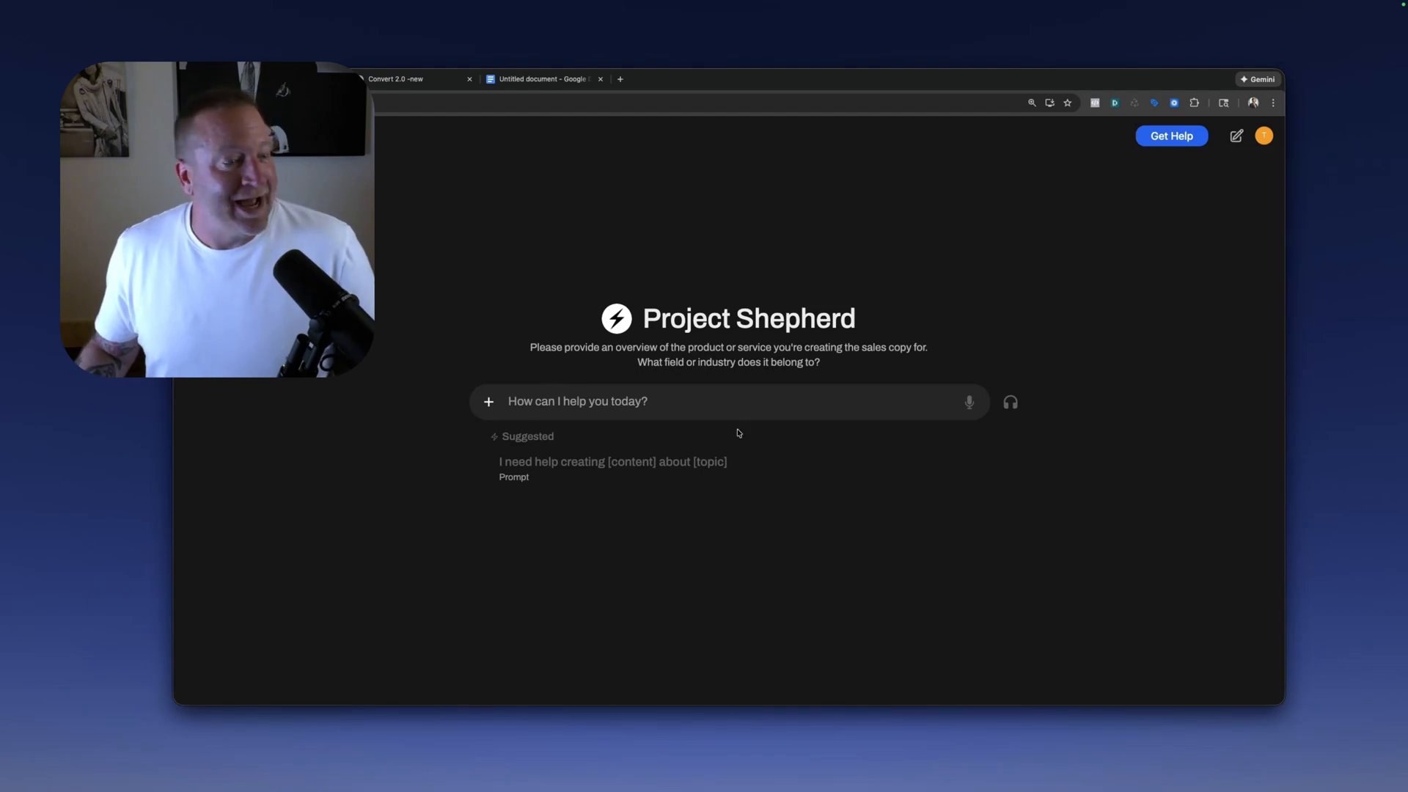
Dictate a 'just read it' instruction, then paste and send the rough-draft Convert 2.0 letter.
click(968, 401)
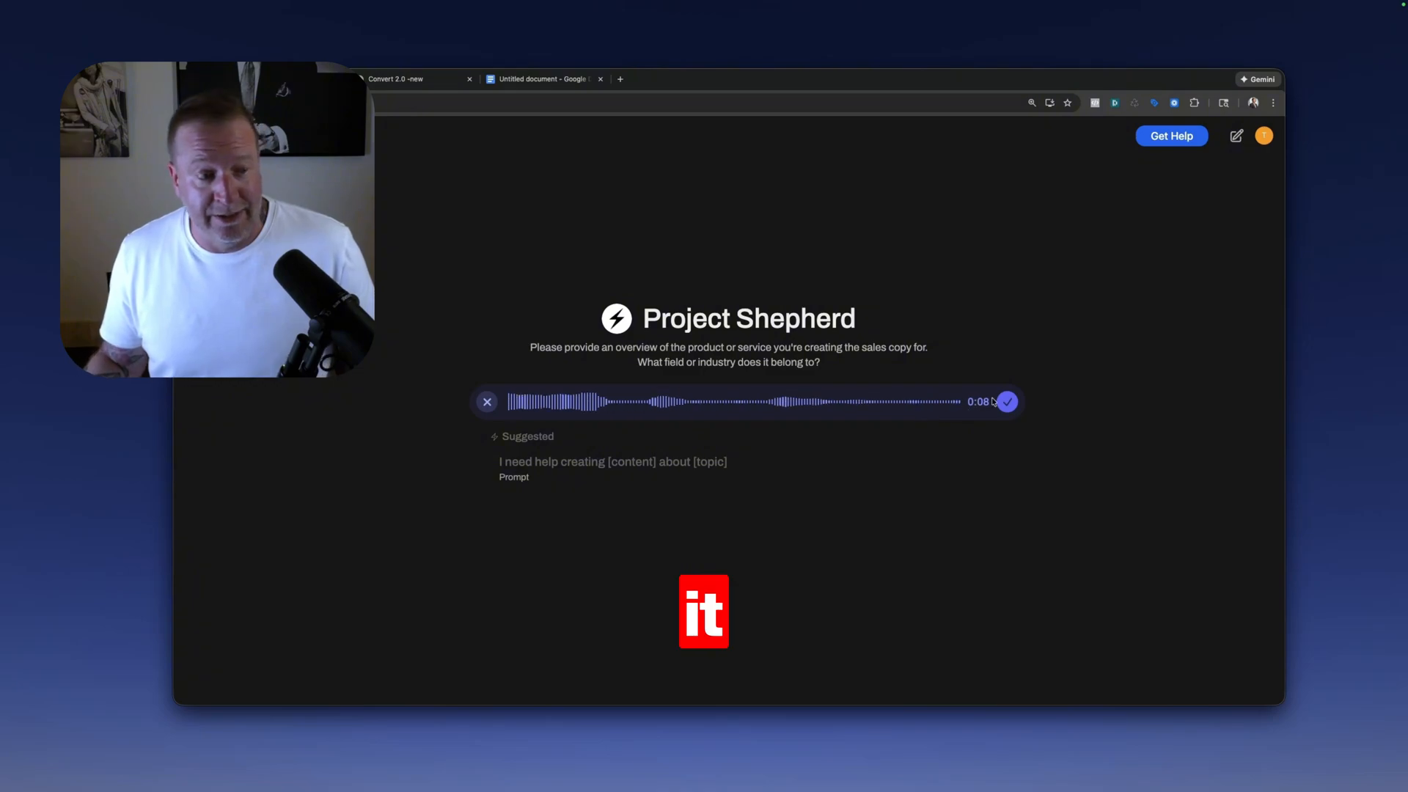
click(1005, 401)
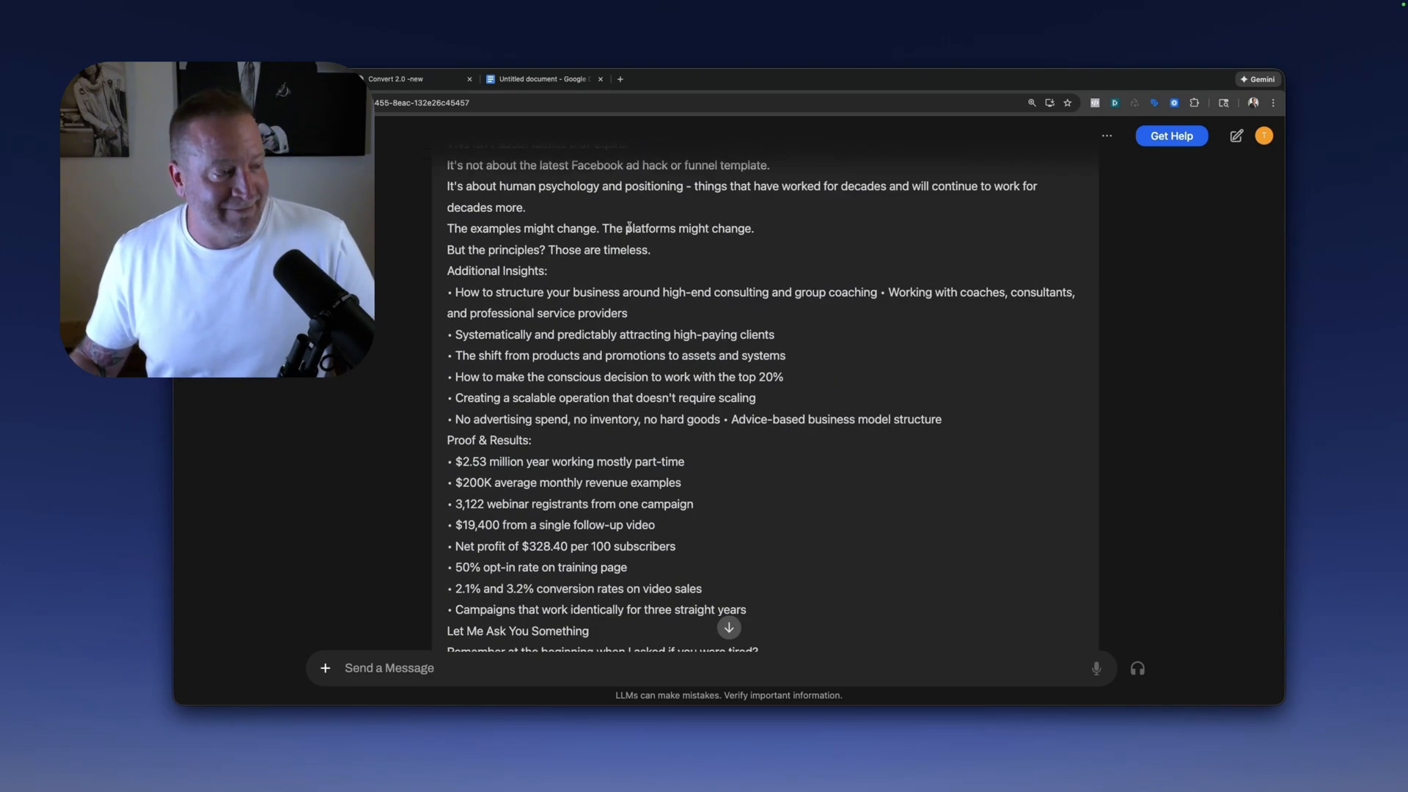
scroll(down, 3)
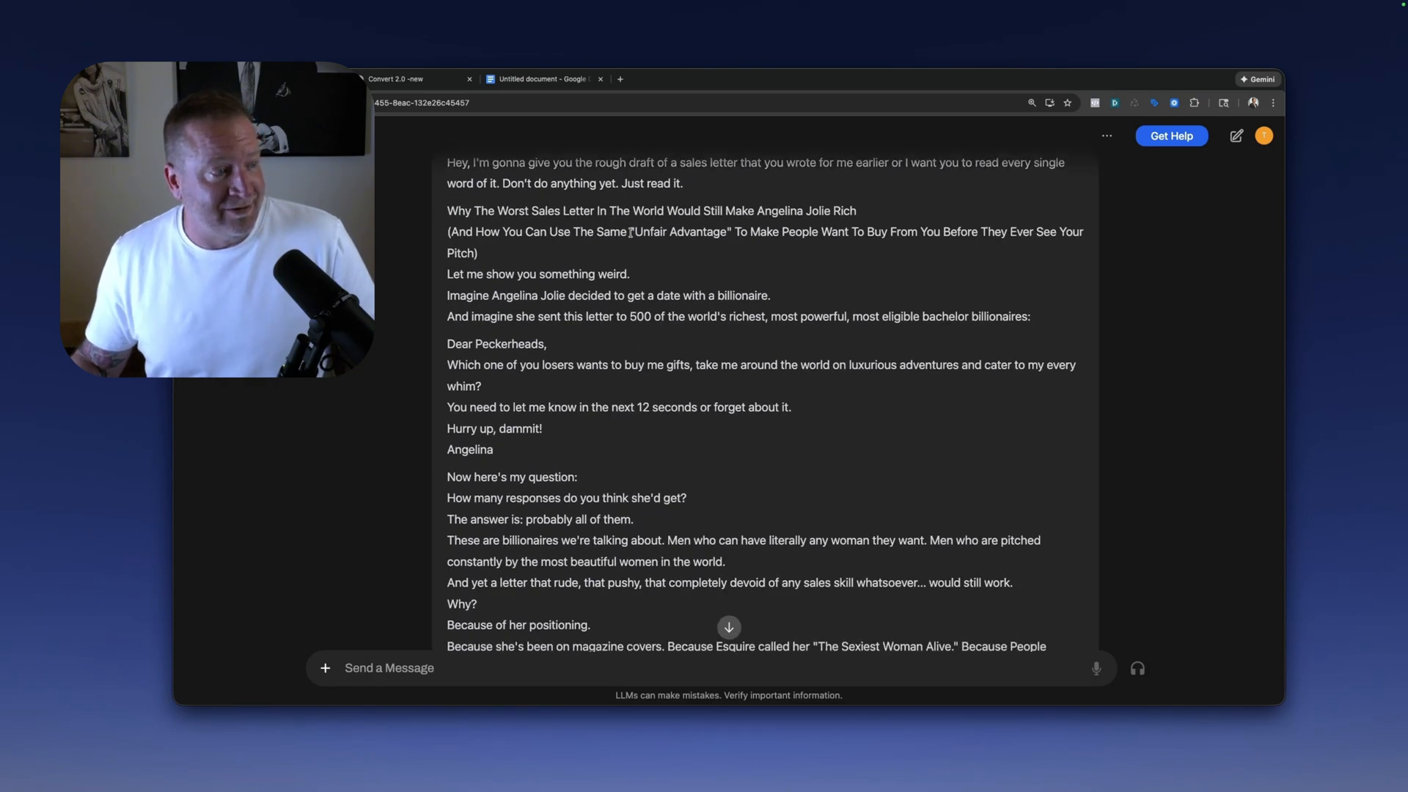
scroll(down, 3)
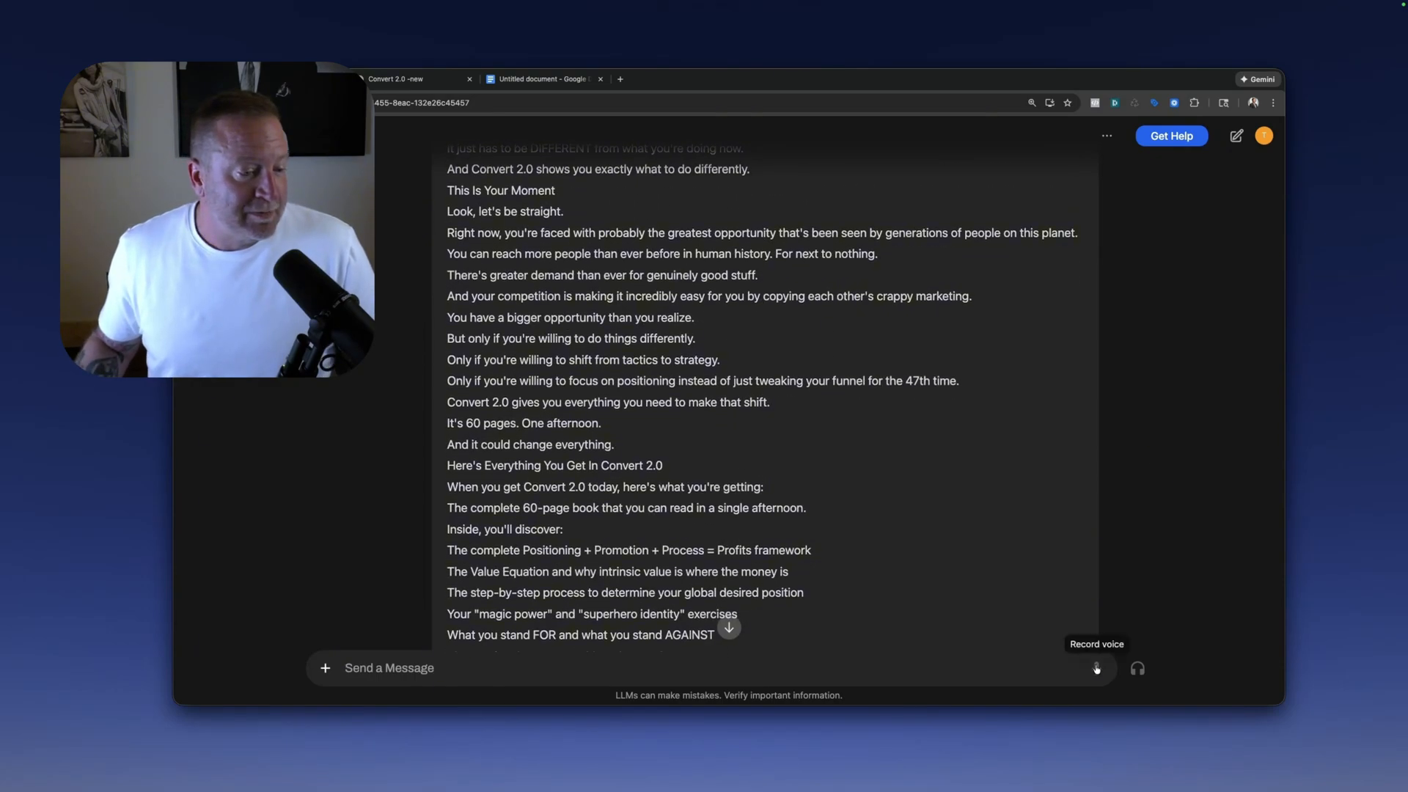
Dictate a request for new headlines, review the numbered options, and begin the headline-two rewrite prompt.
click(1096, 668)
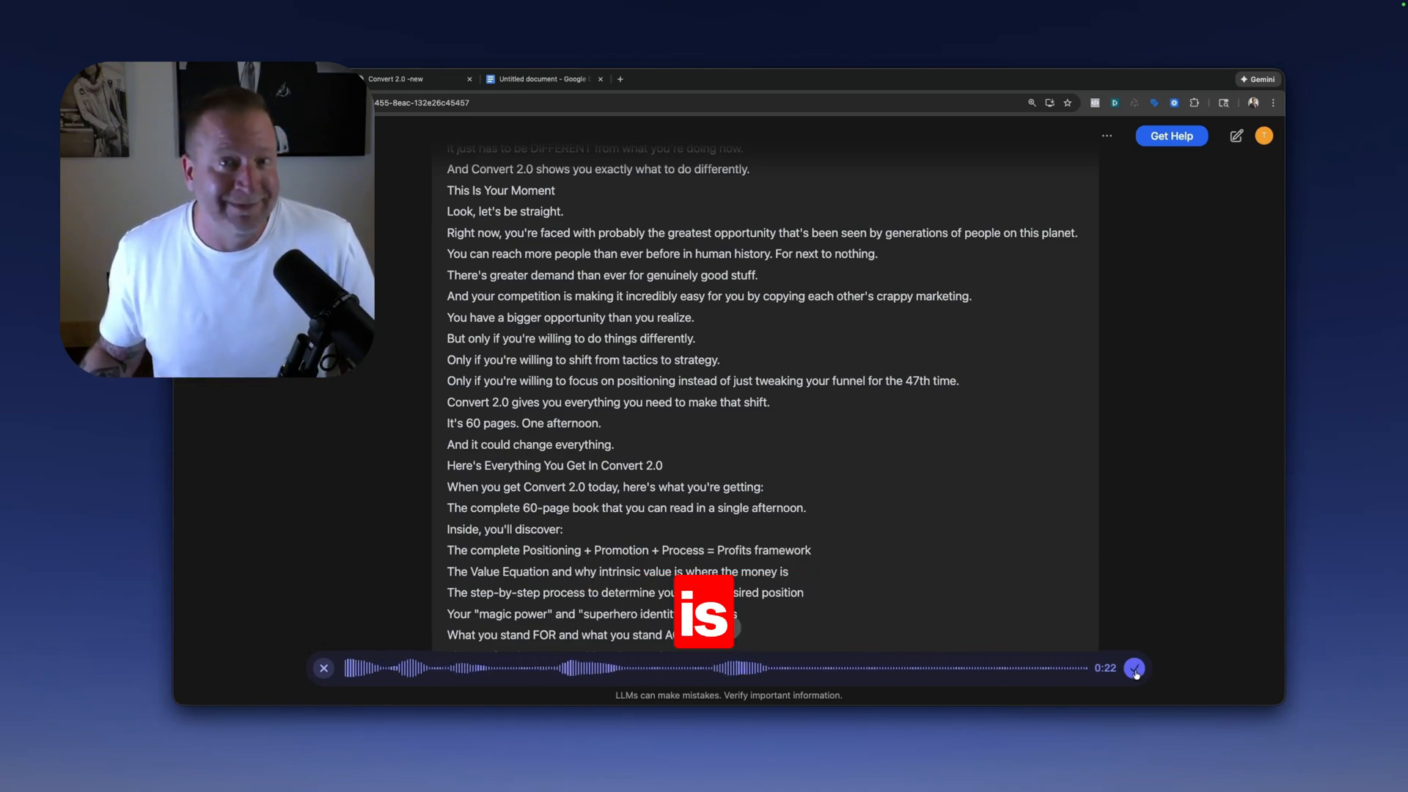
click(1134, 667)
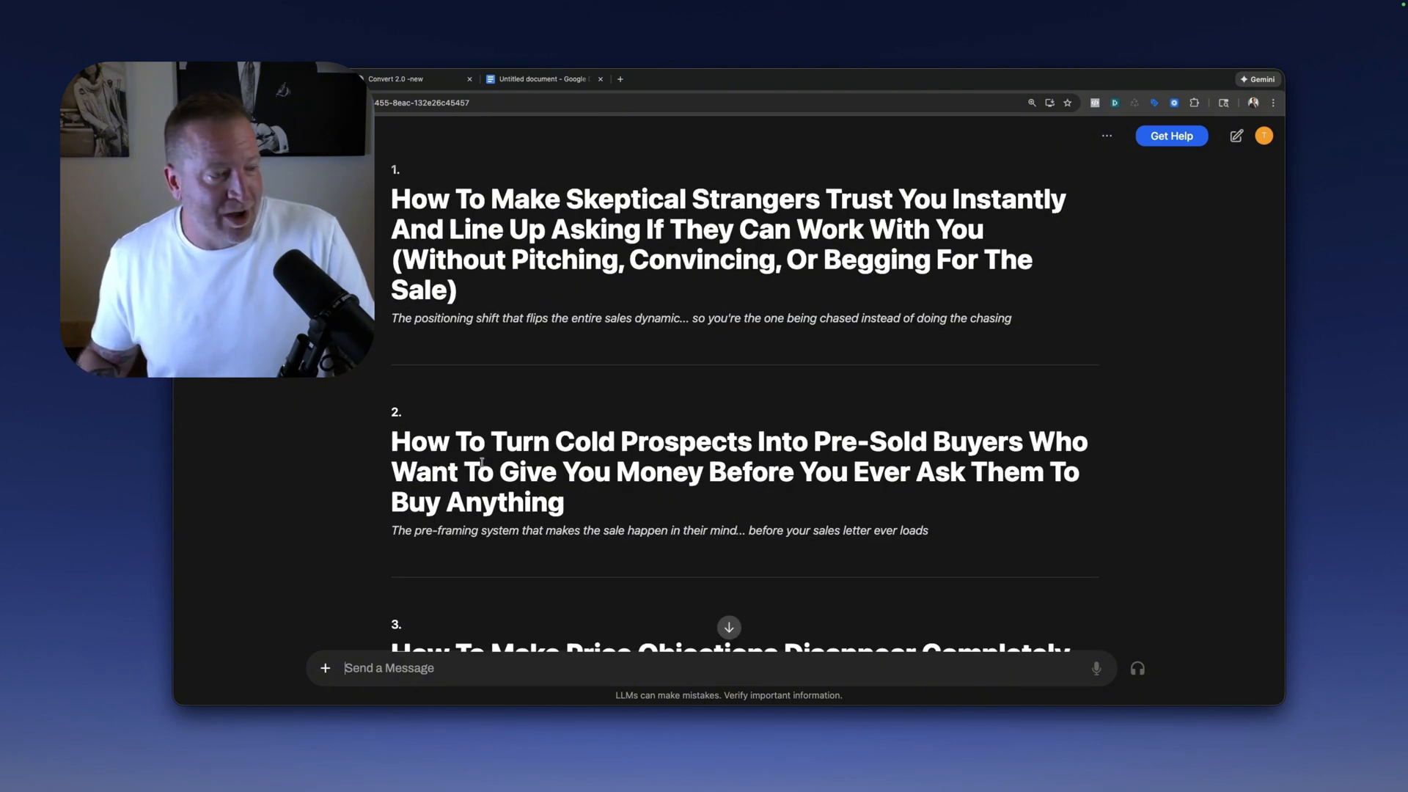
scroll(down, 3)
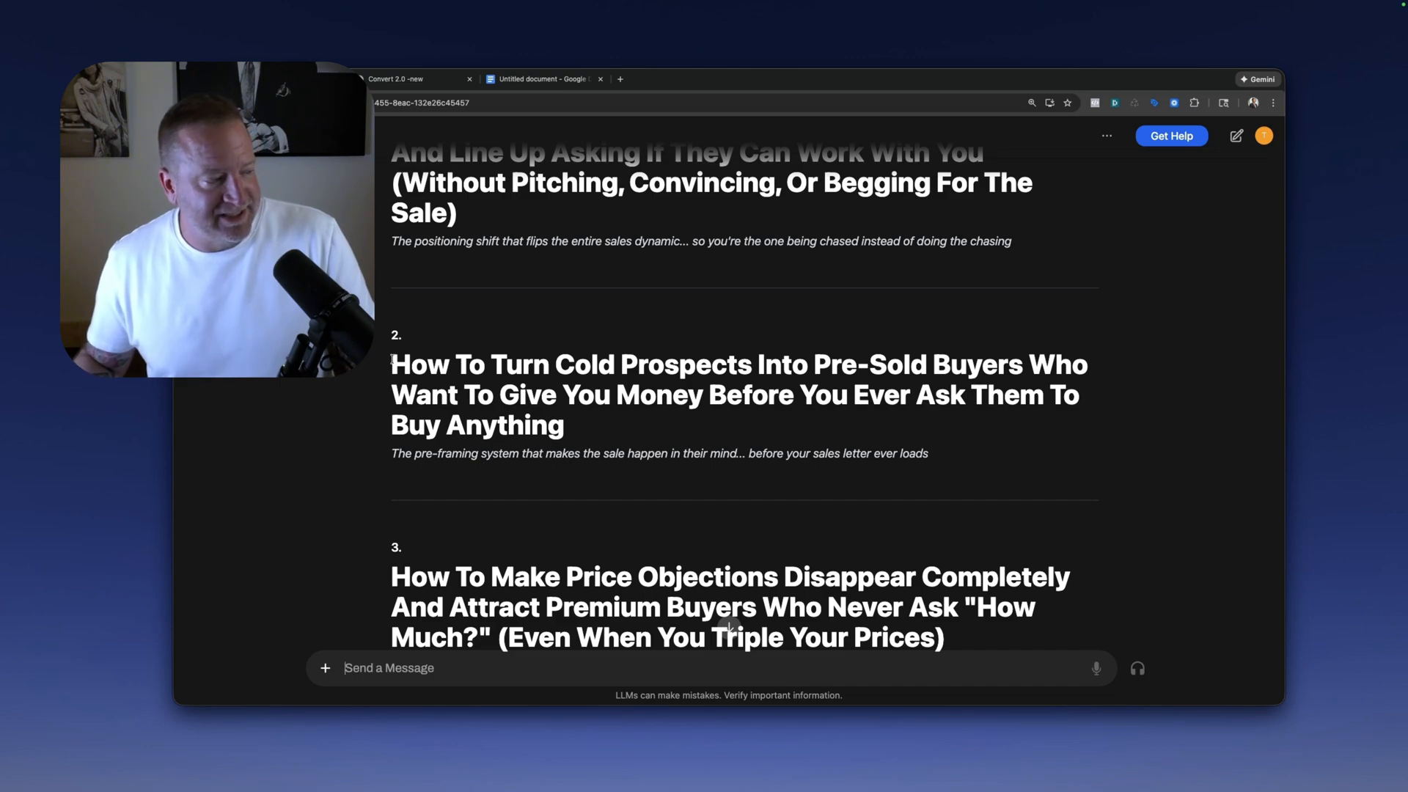
mouse_move(1138, 717)
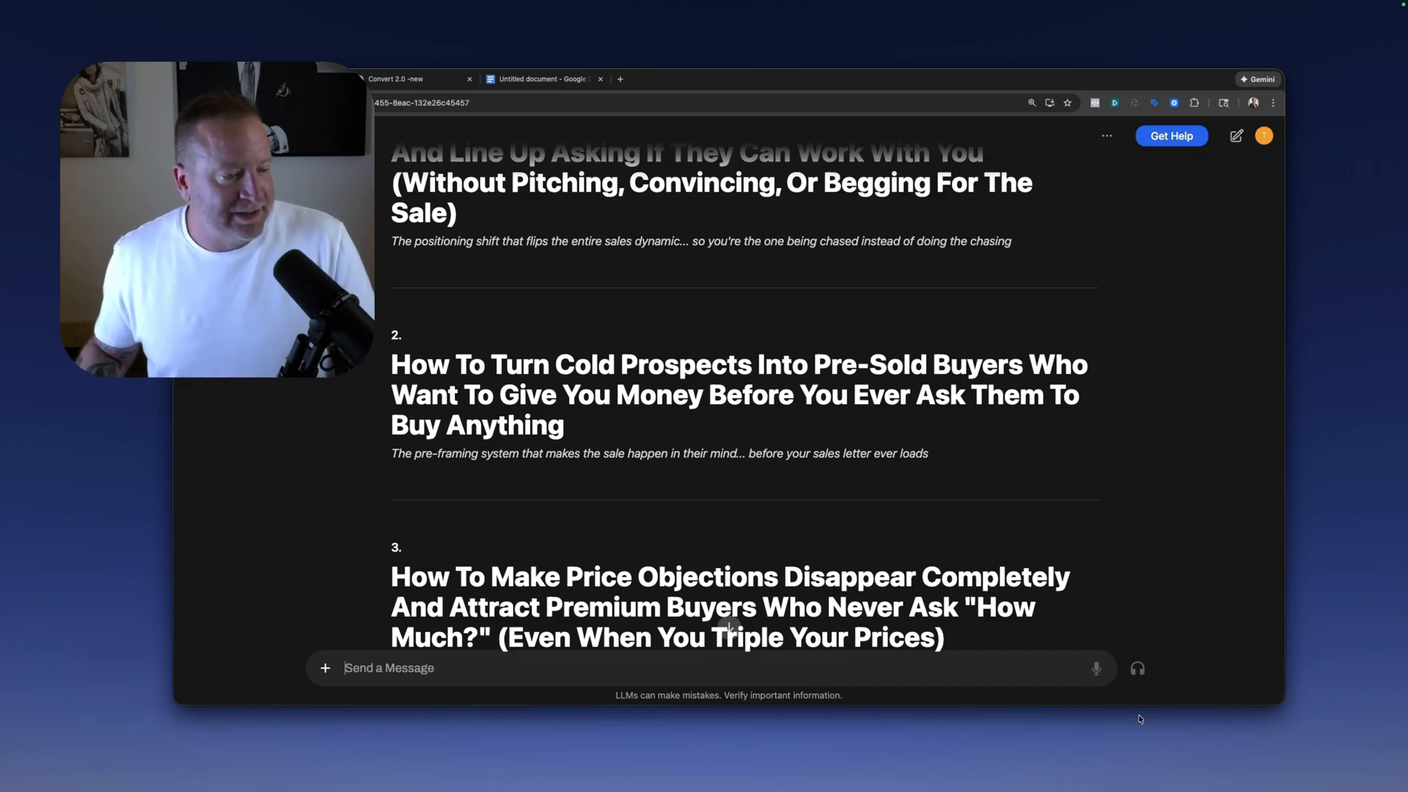
click(1096, 668)
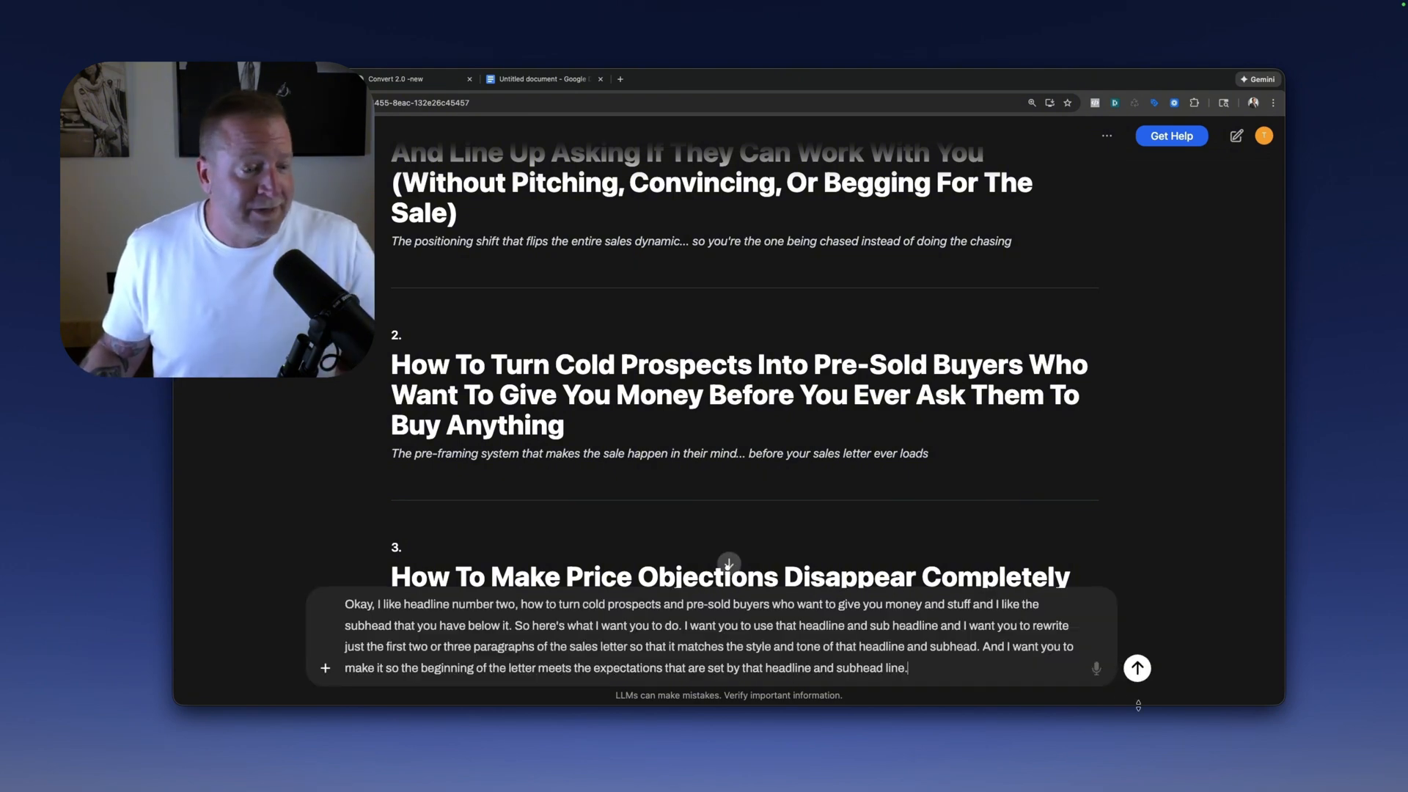
Send the opening rewrite request, compare against the original Doc, and ask for the rest with subheads.
click(1135, 667)
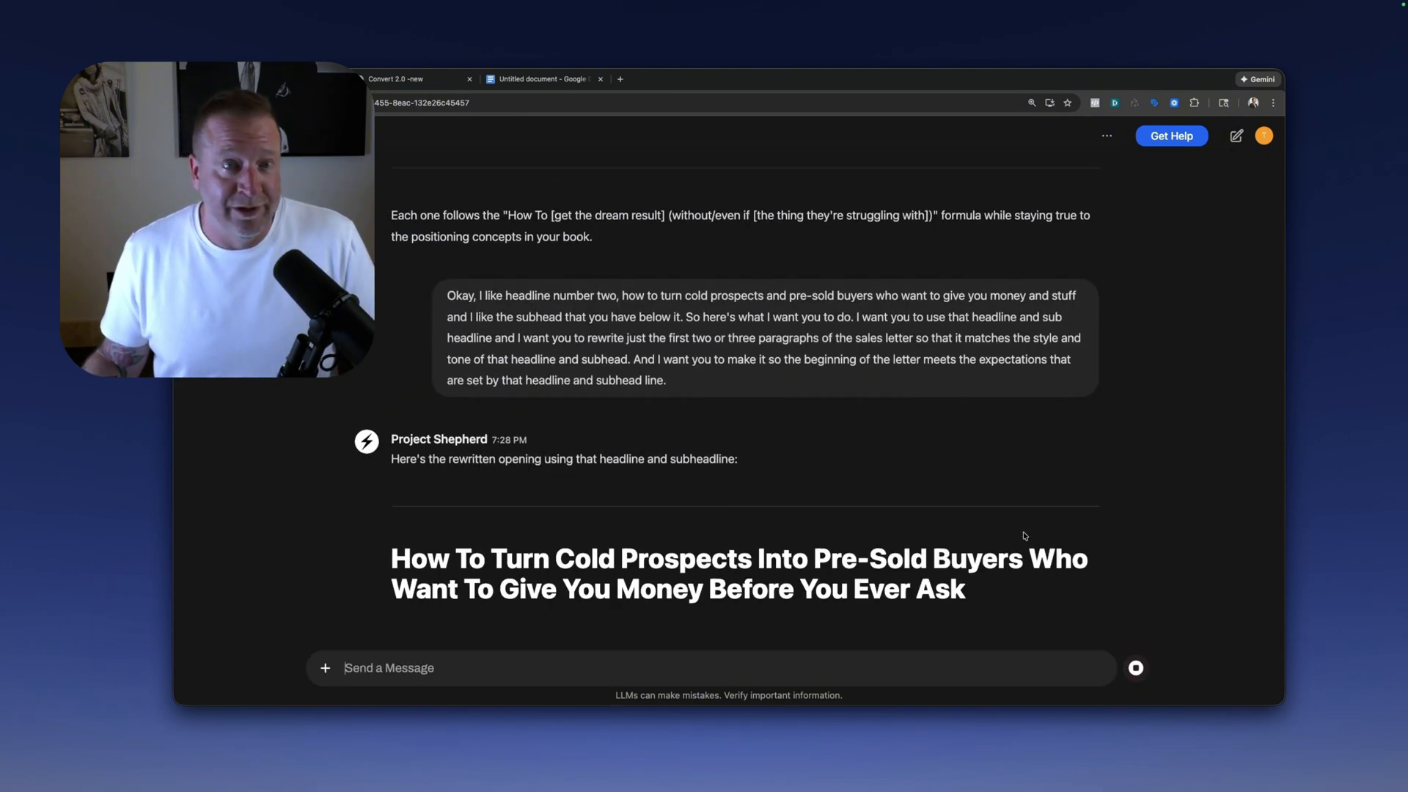
click(539, 80)
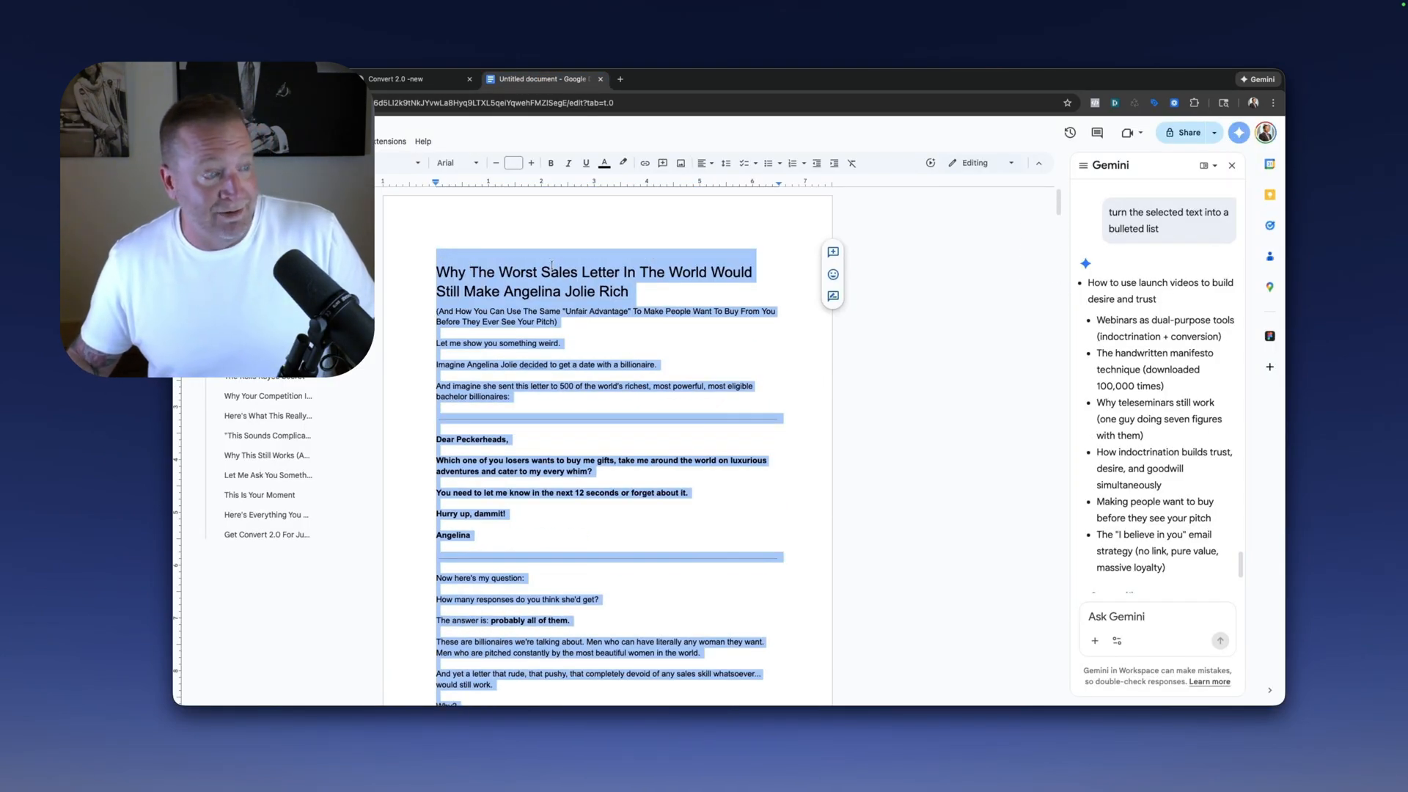
click(419, 80)
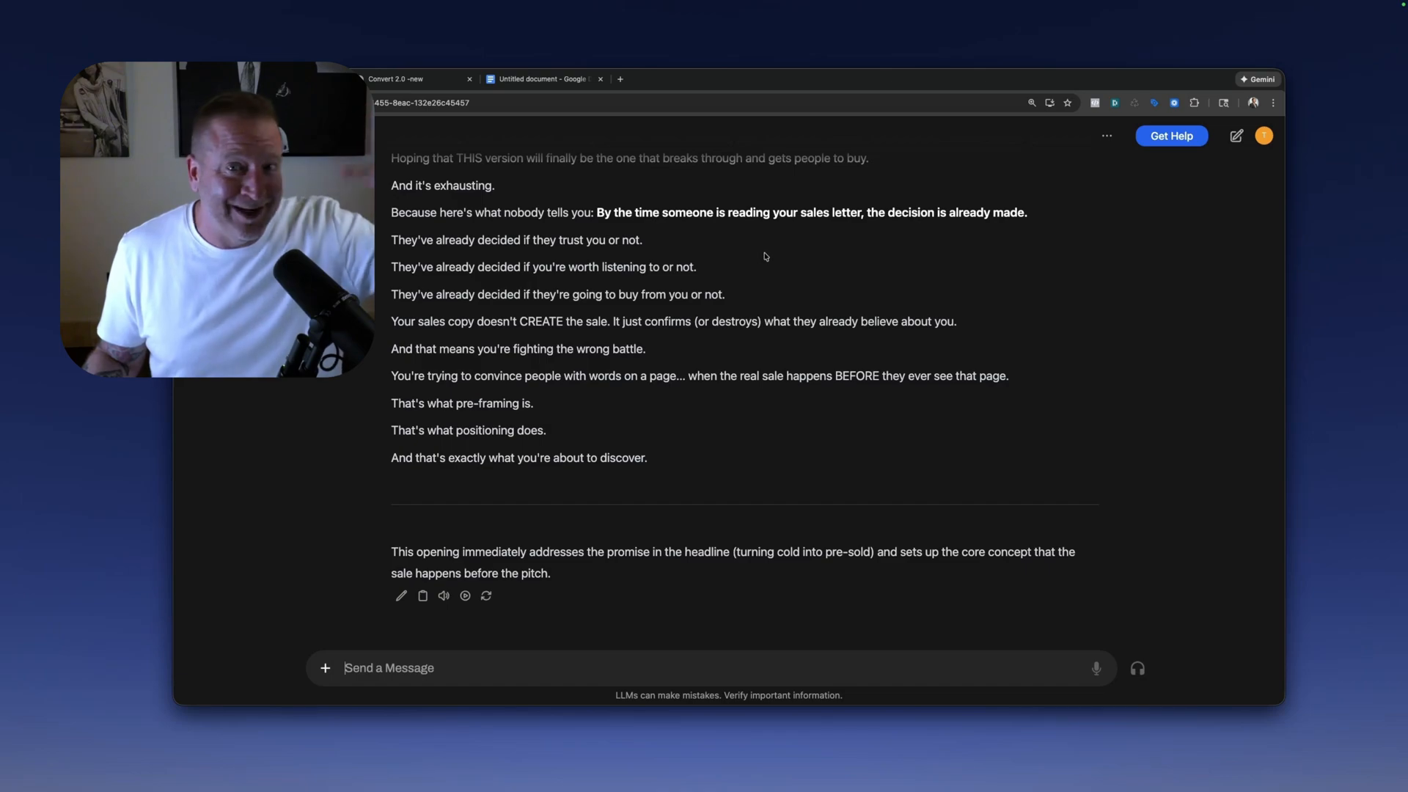
scroll(up, 3)
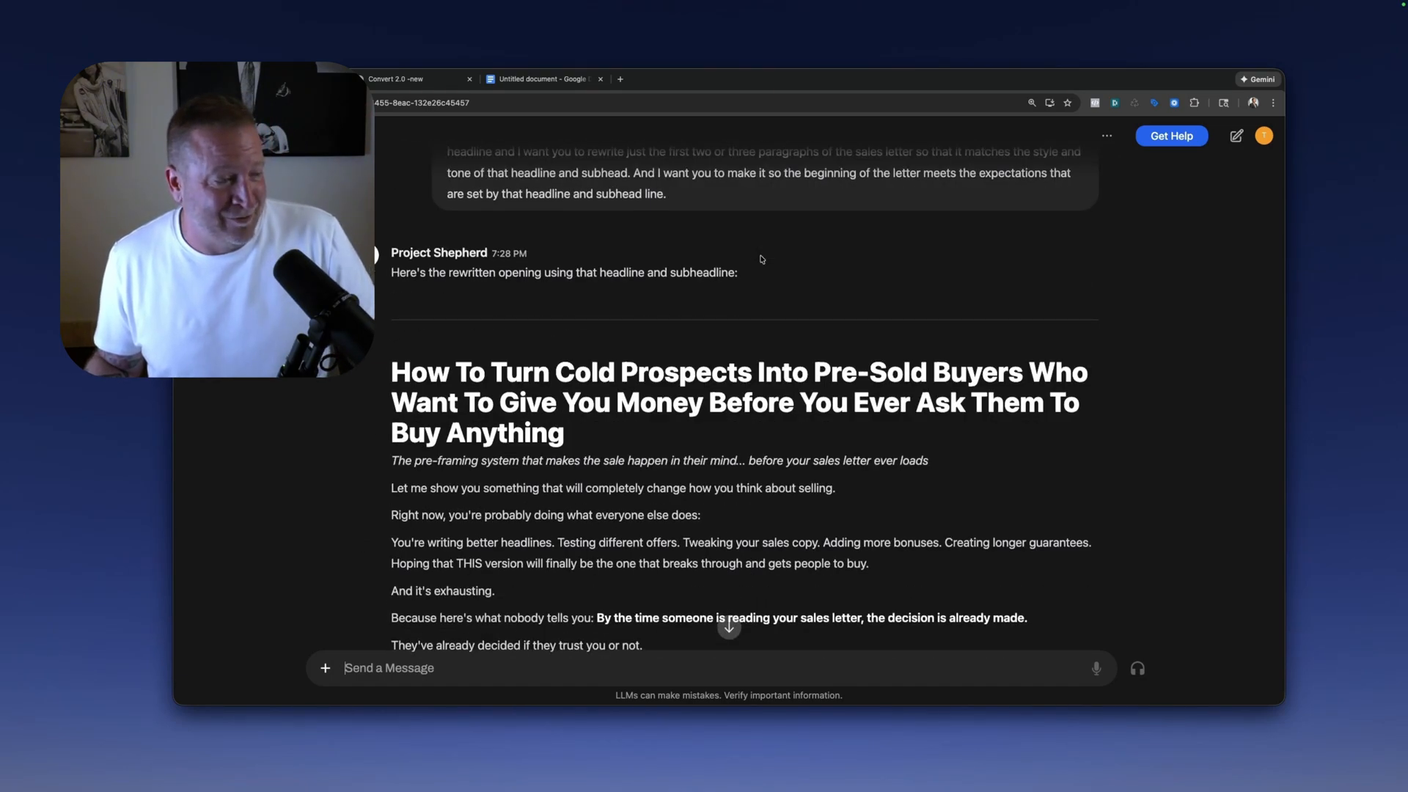
scroll(down, 3)
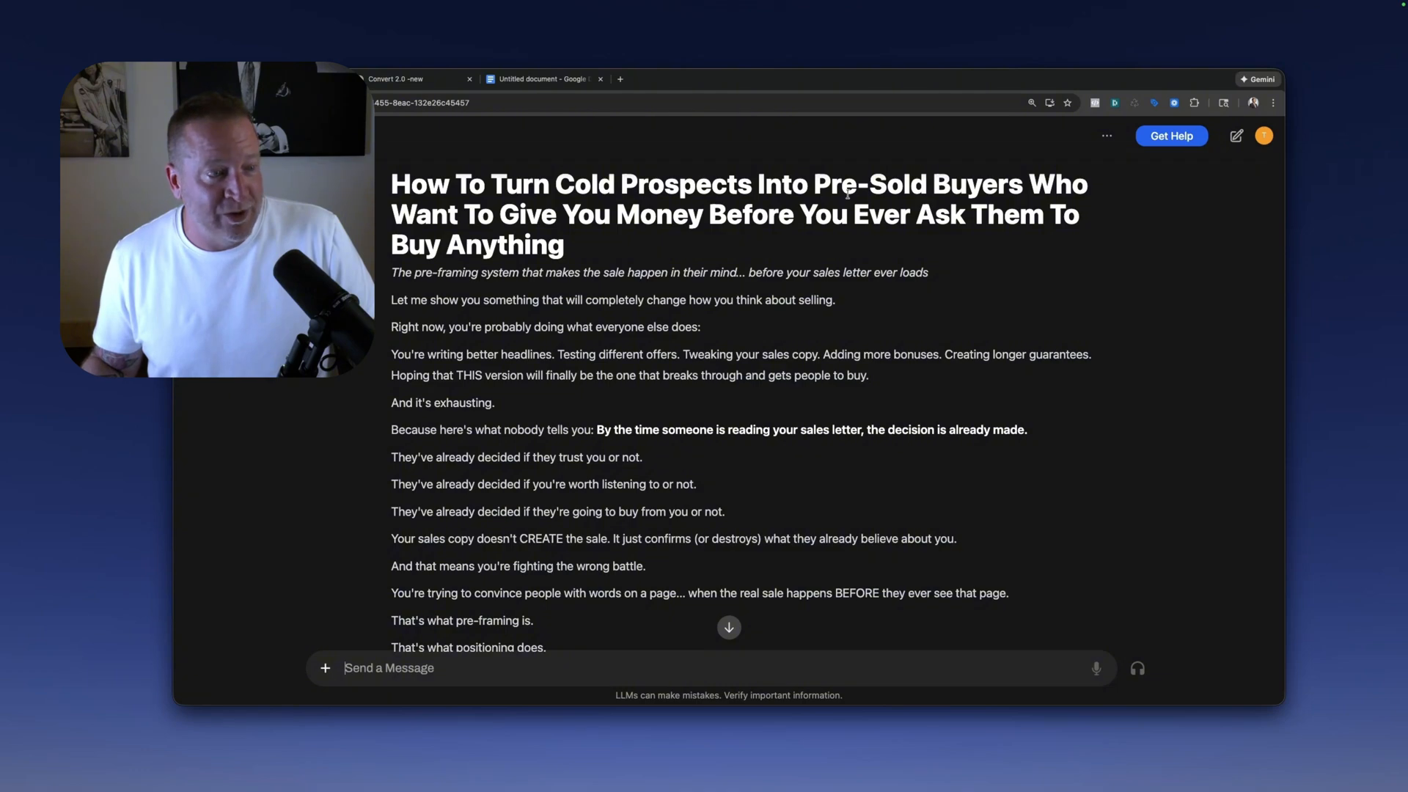
mouse_move(400, 285)
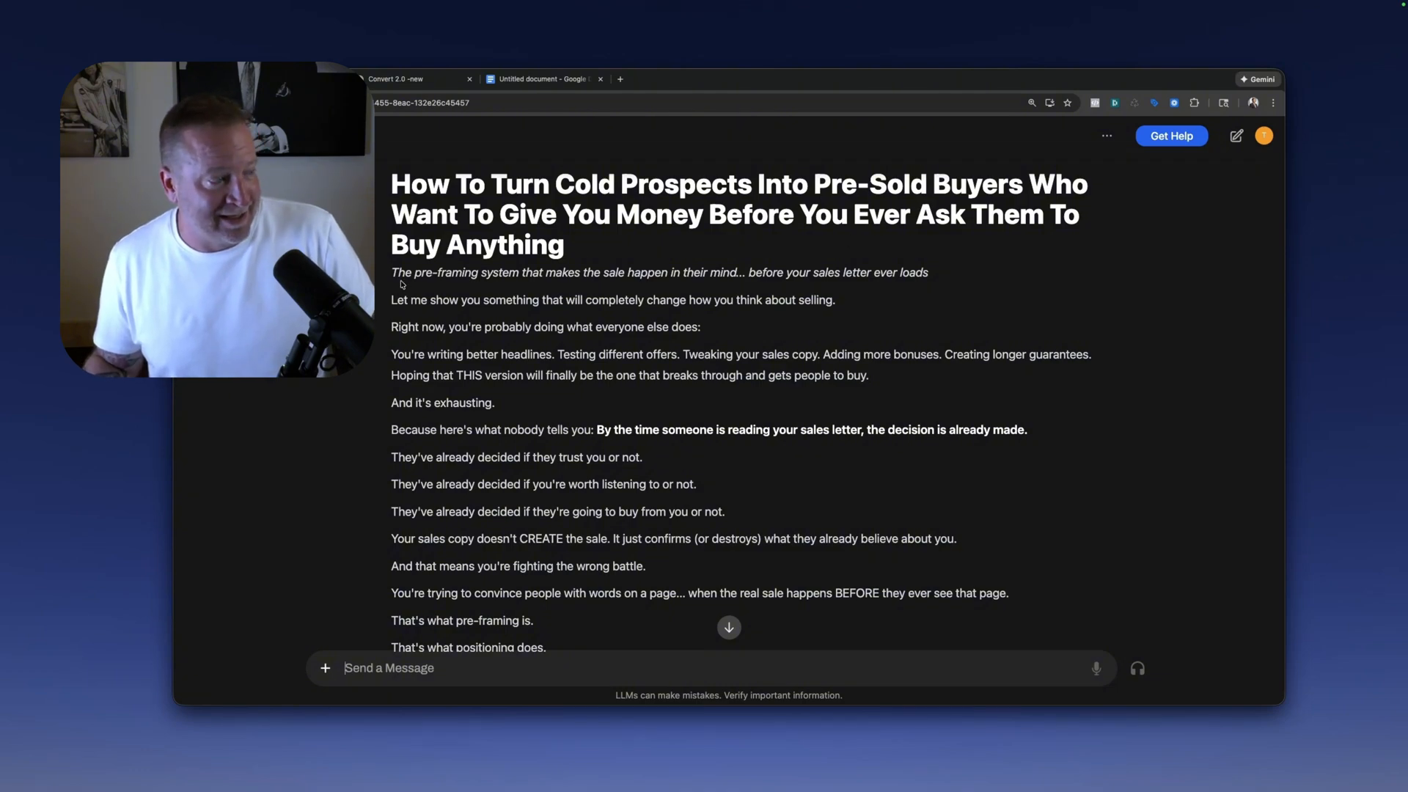
scroll(down, 3)
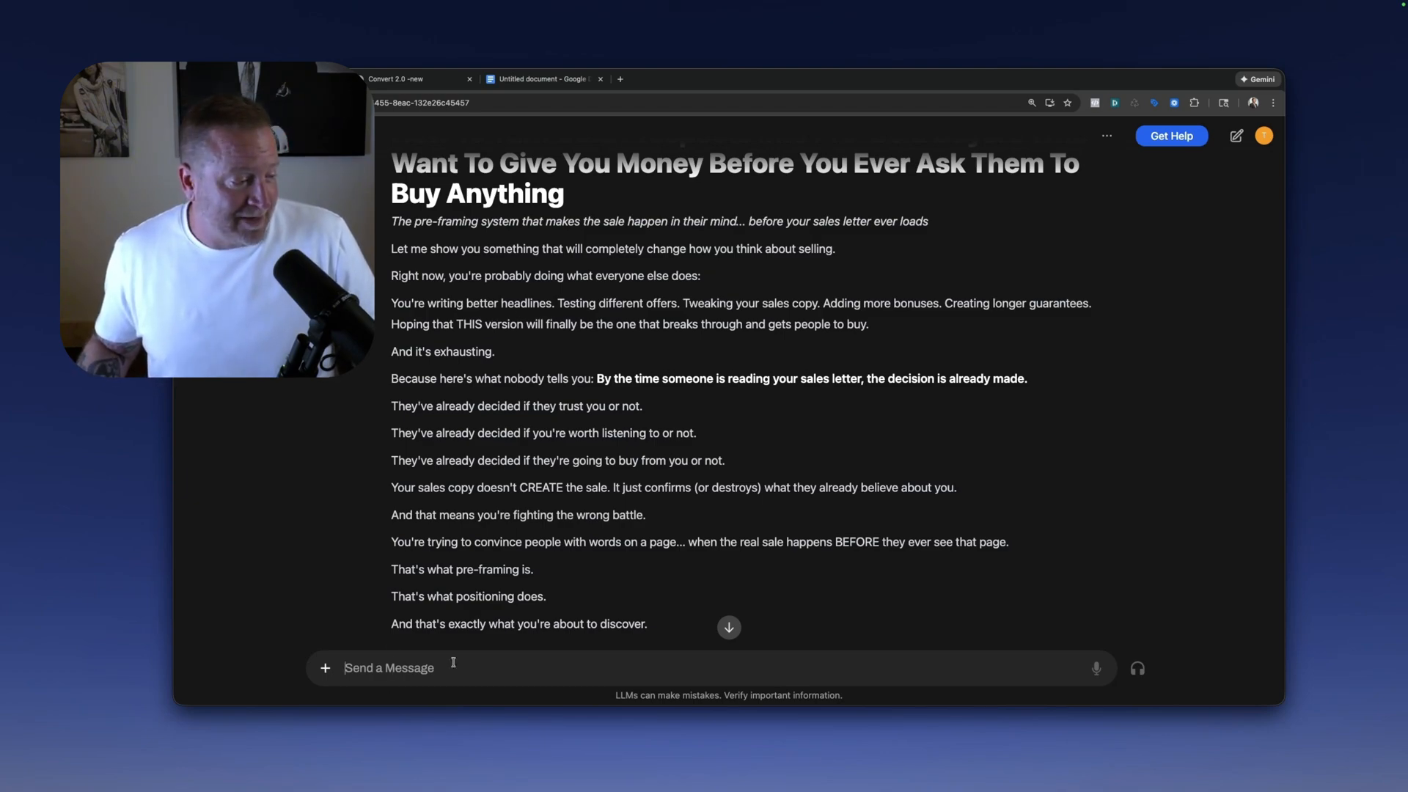
click(1096, 668)
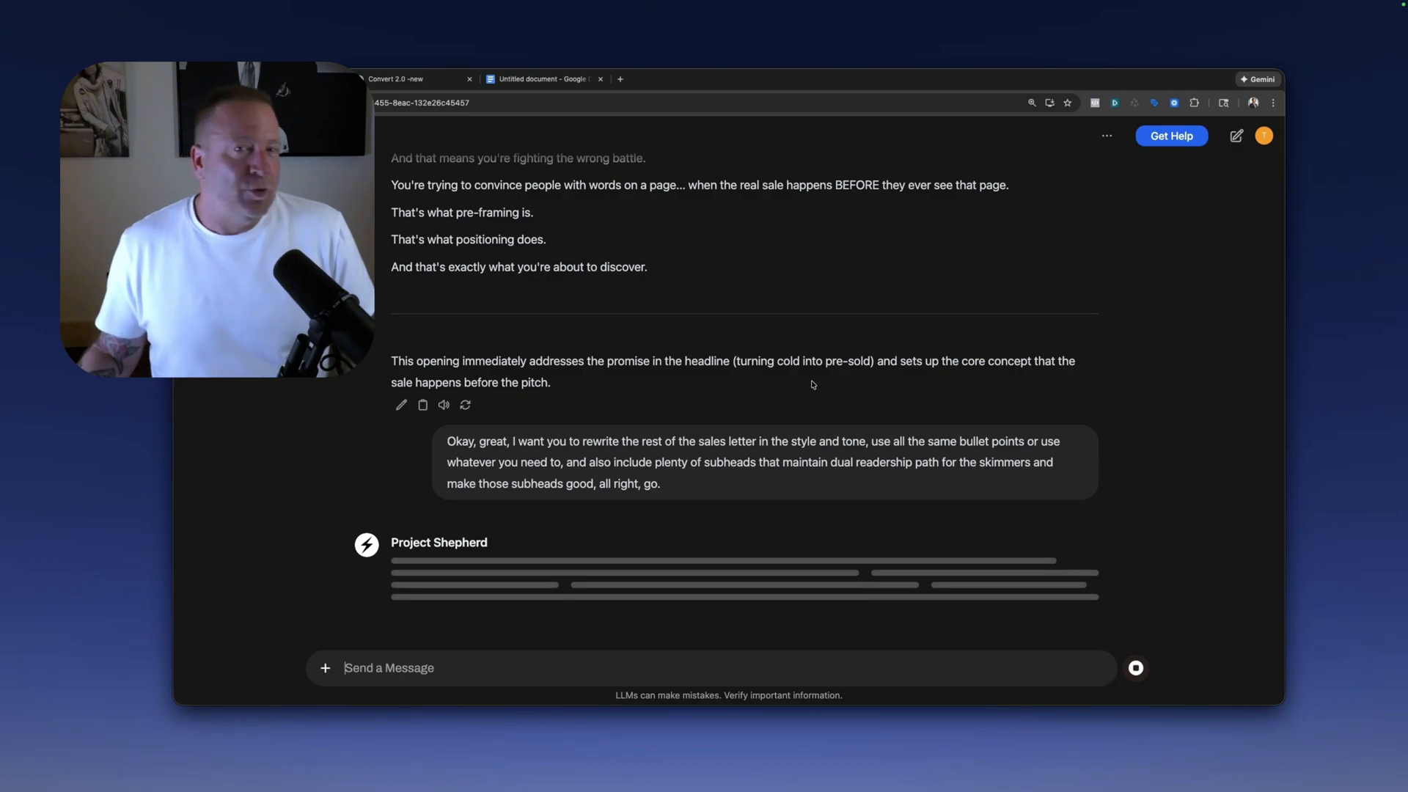
Review the full rewritten letter with its new headline, copy it, and start a new Google Doc.
scroll(down, 3)
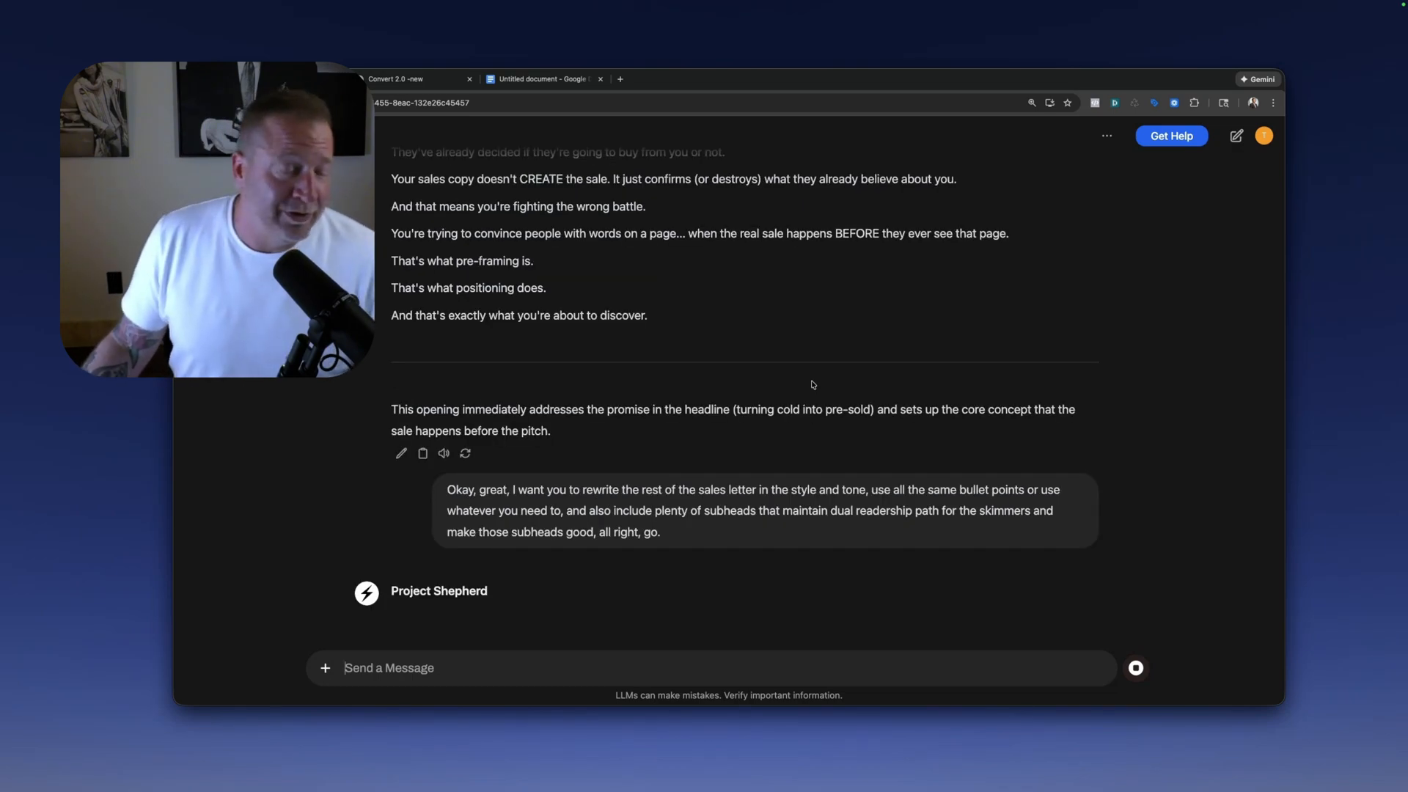
scroll(down, 3)
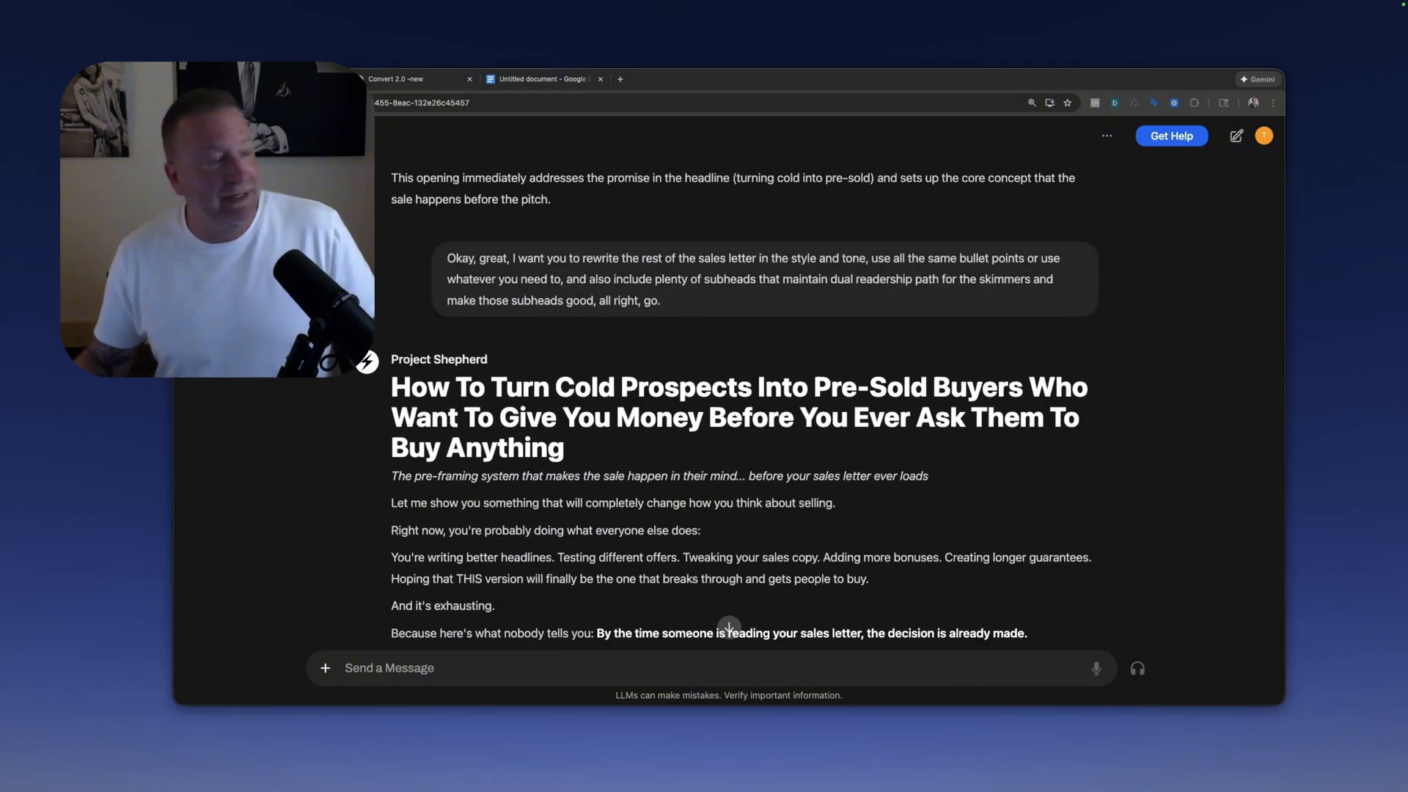
click(669, 79)
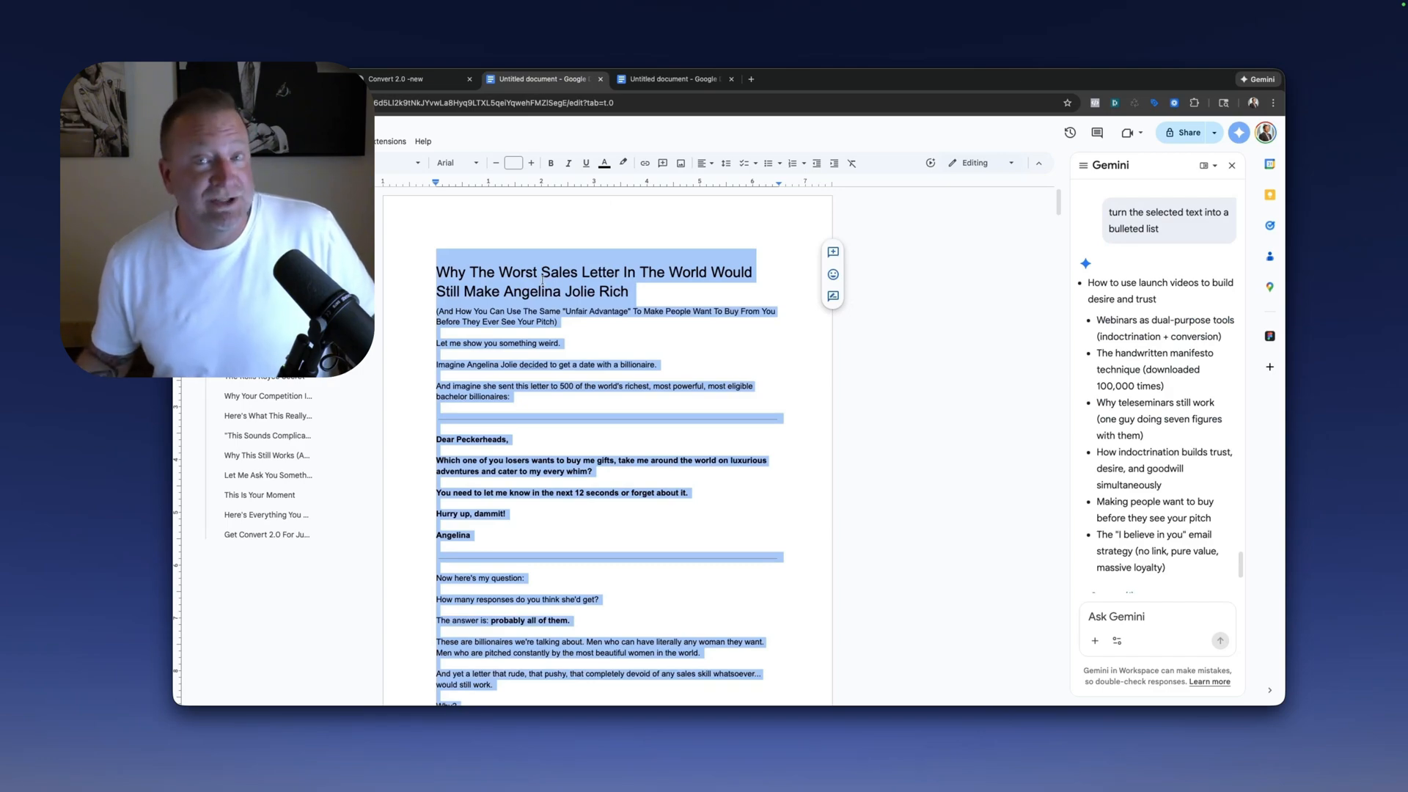
click(671, 80)
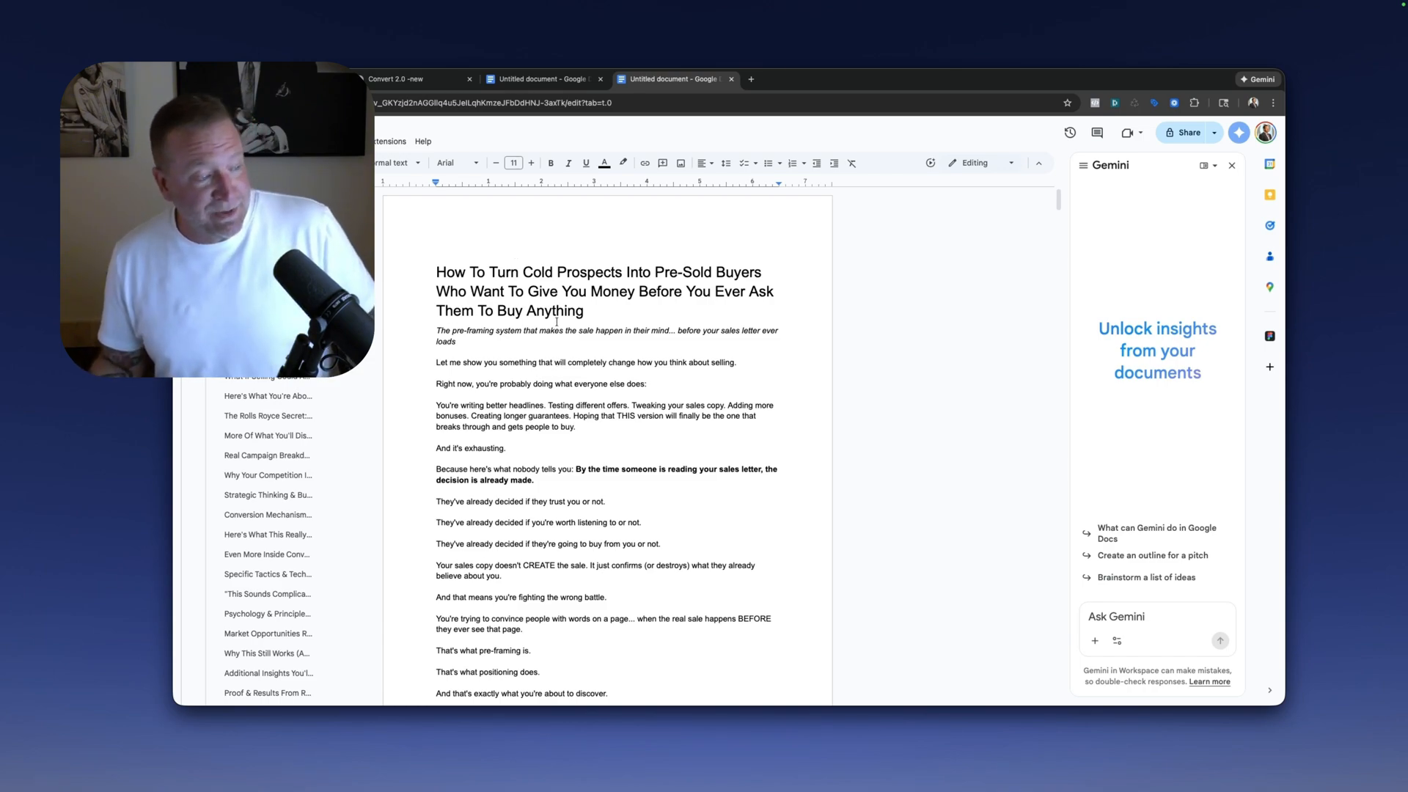
Scroll the pasted letter past several subheads to the Convert 2.0 core frameworks bullet list.
scroll(down, 3)
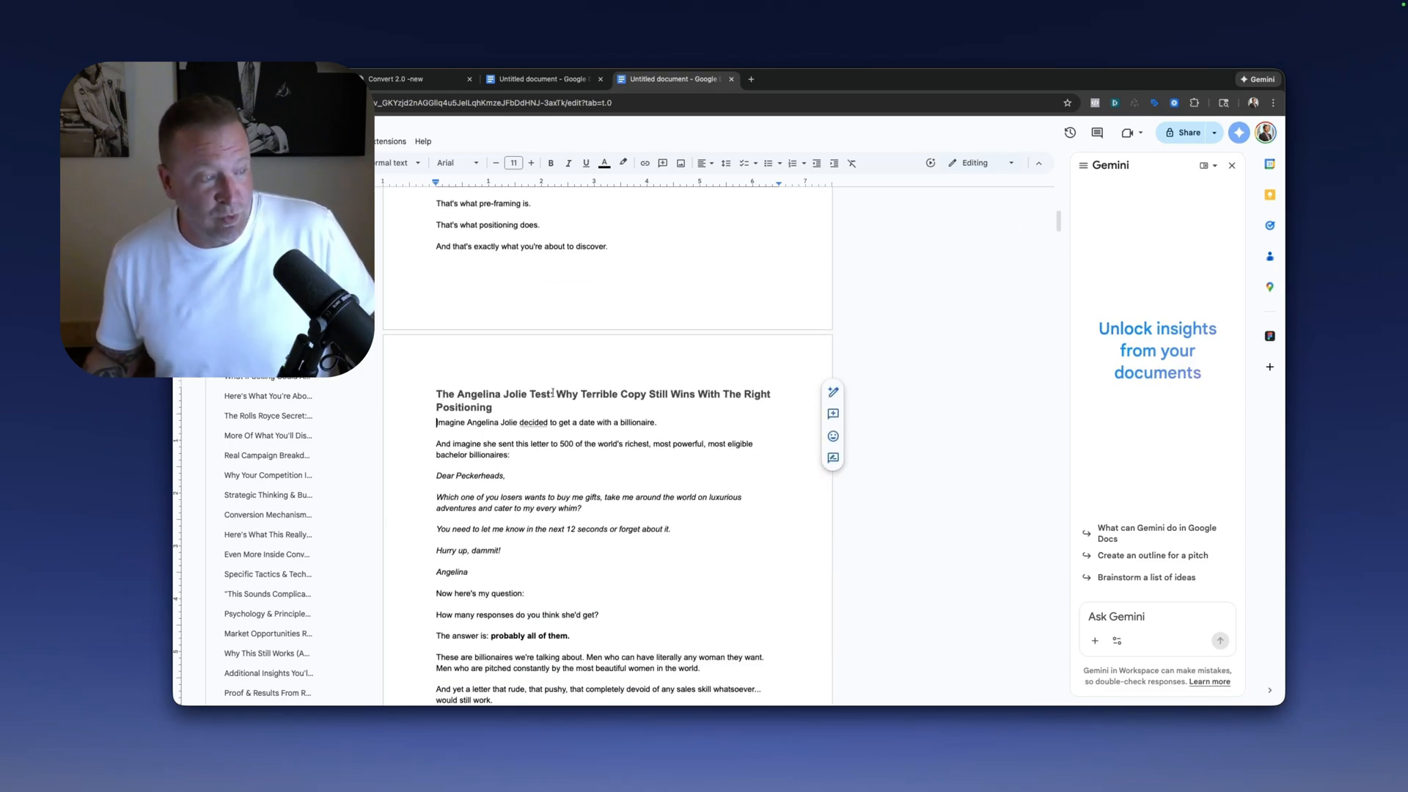
scroll(down, 3)
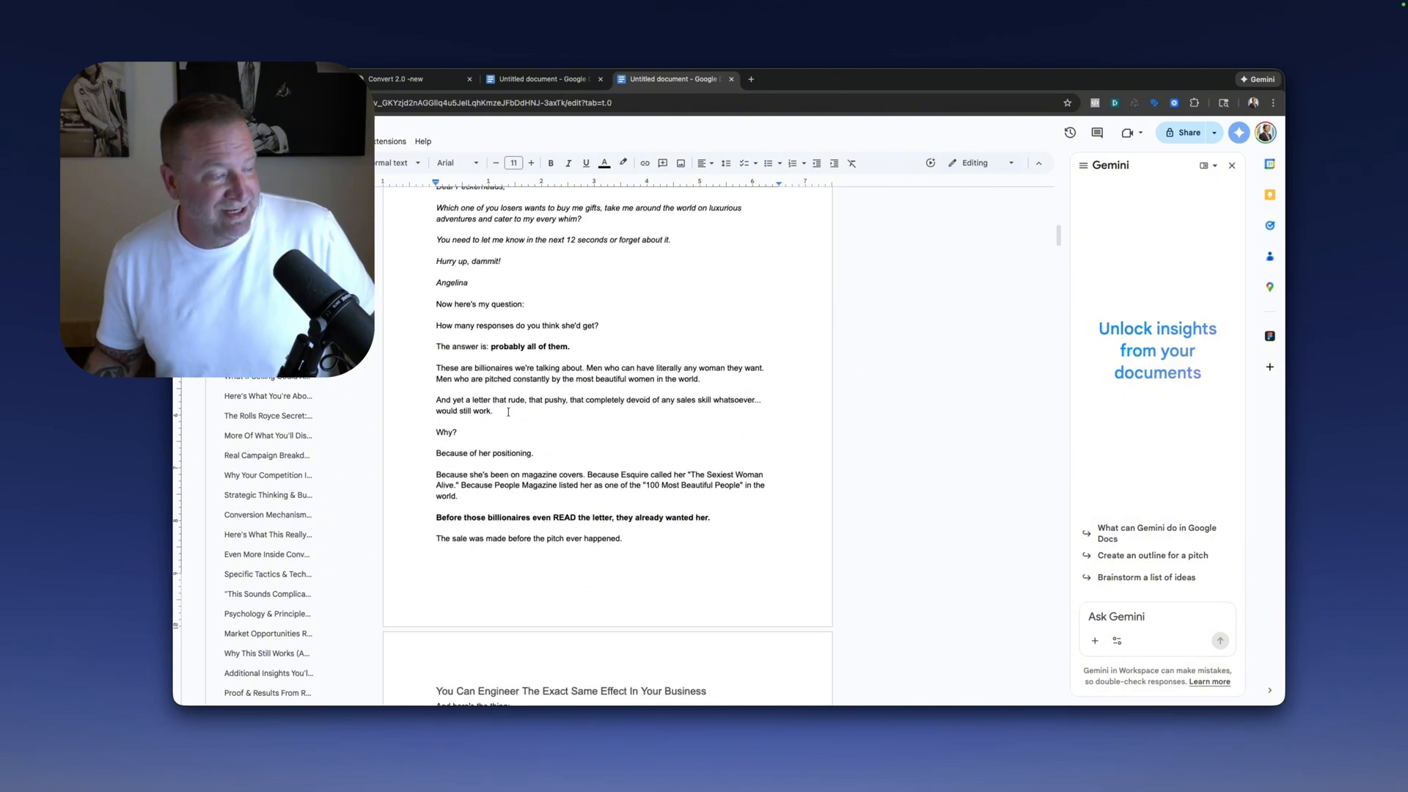
scroll(down, 3)
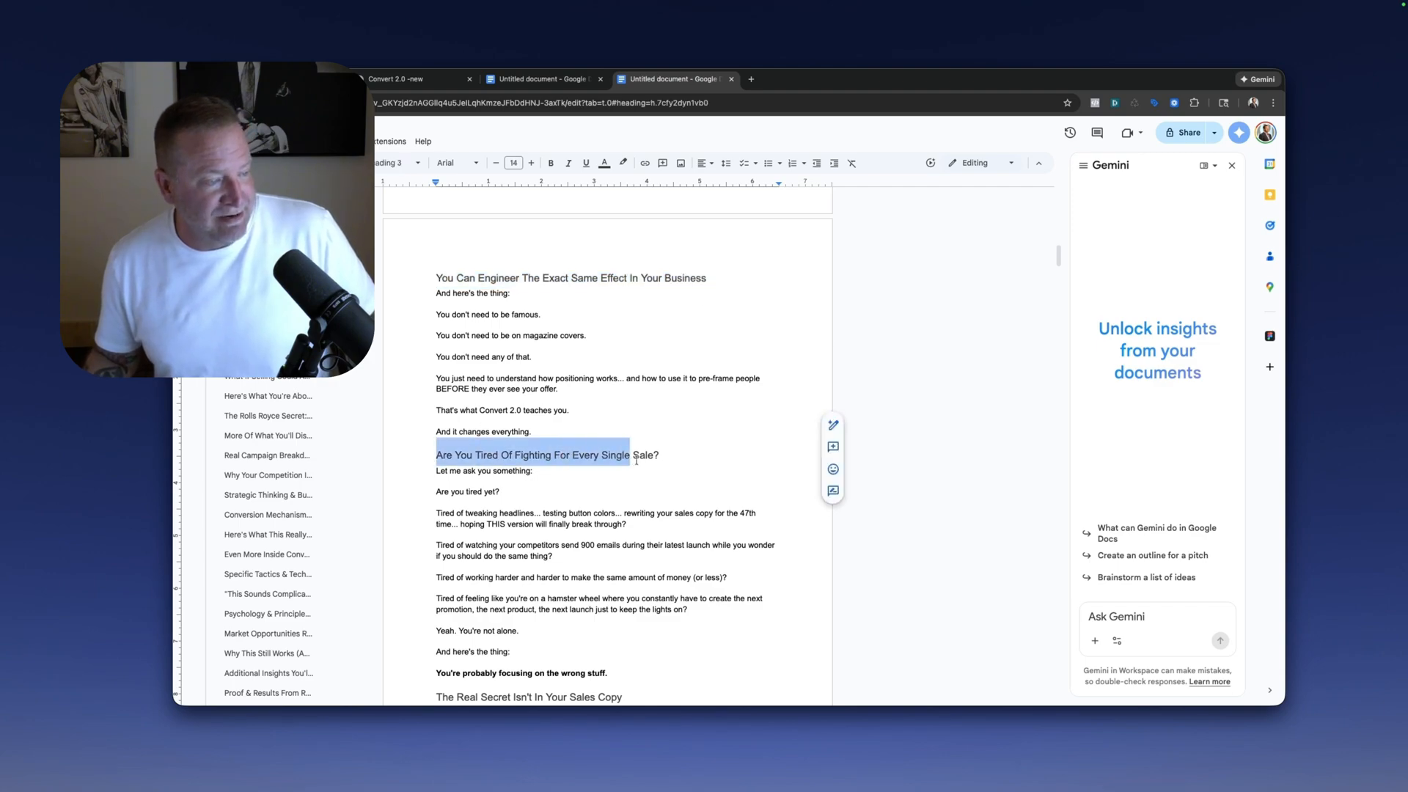
scroll(down, 3)
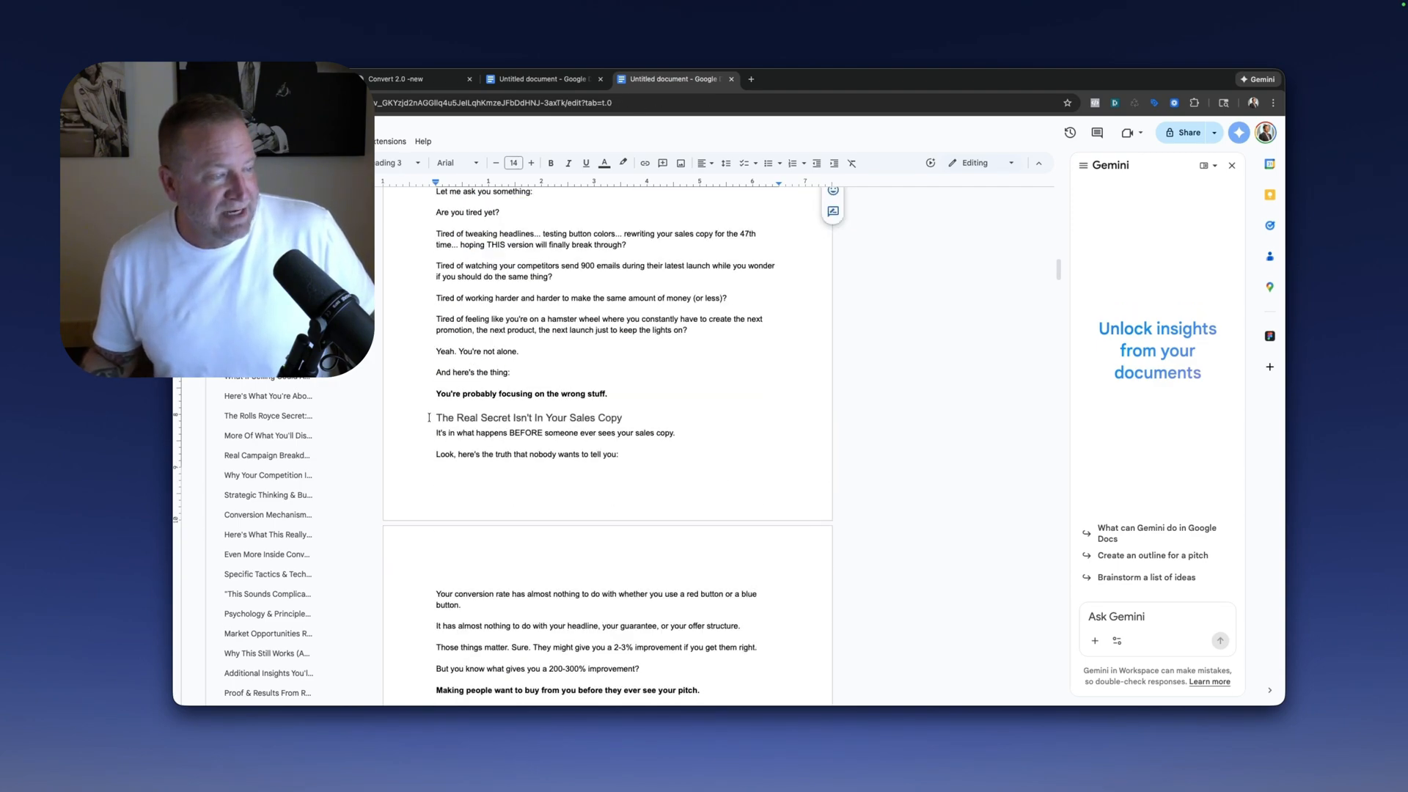
scroll(down, 3)
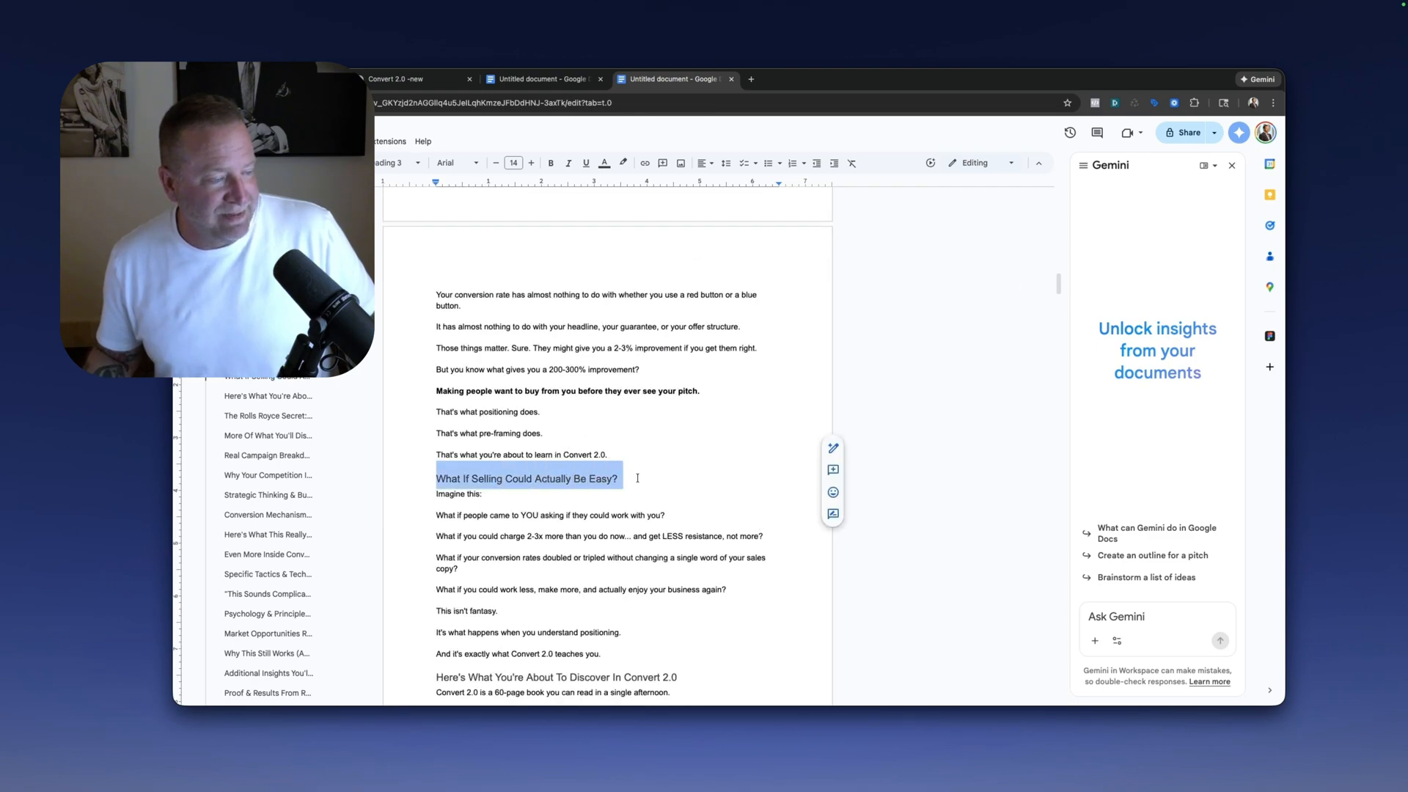
scroll(down, 3)
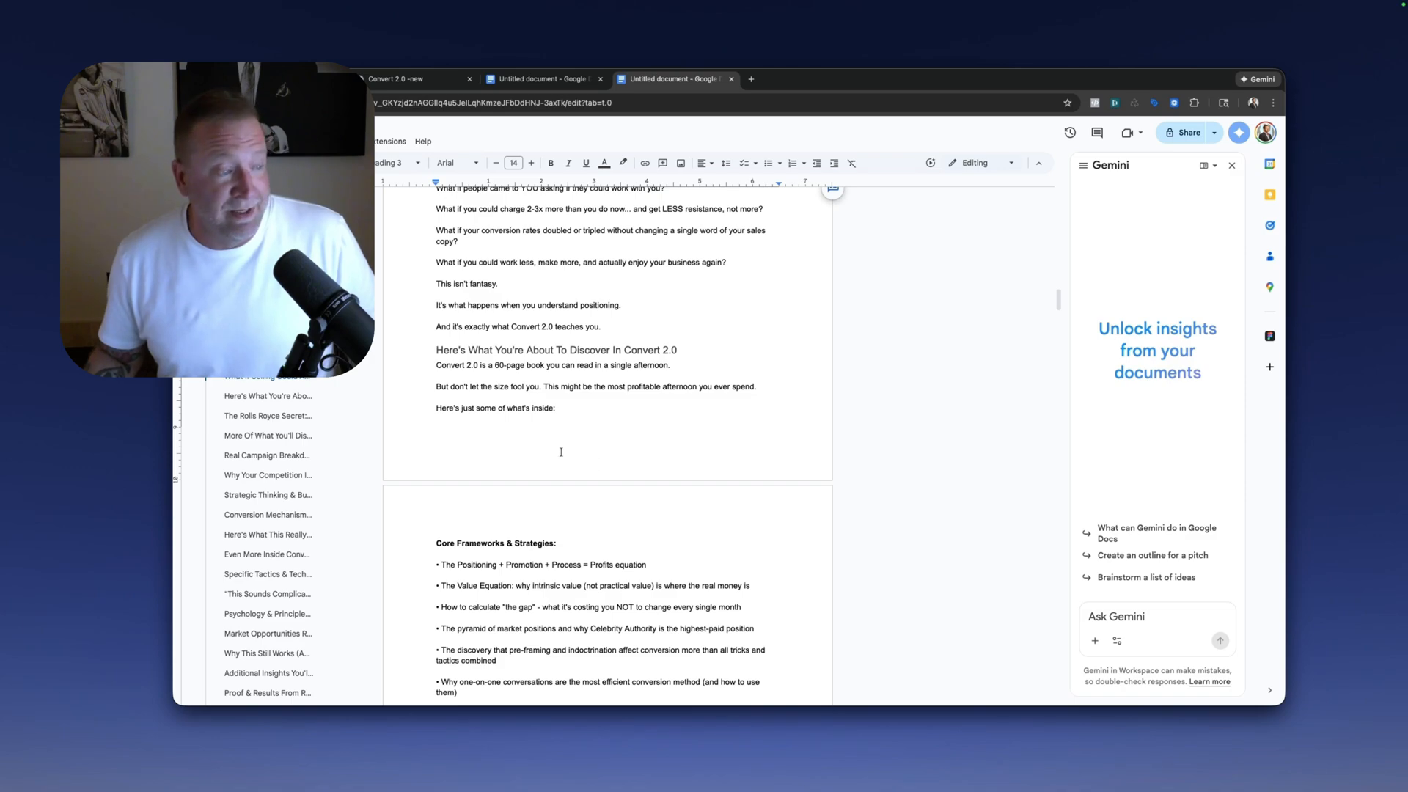